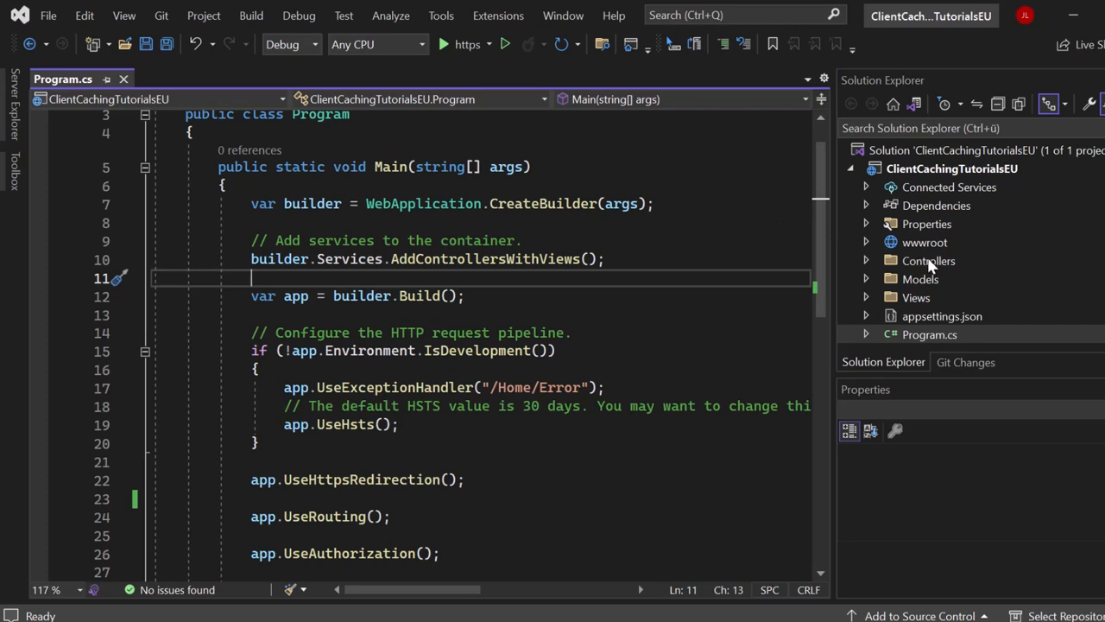
Check the wwwroot folder, then add app.UseStaticFiles(); after app.UseHttpsRedirection()
left_click(925, 243)
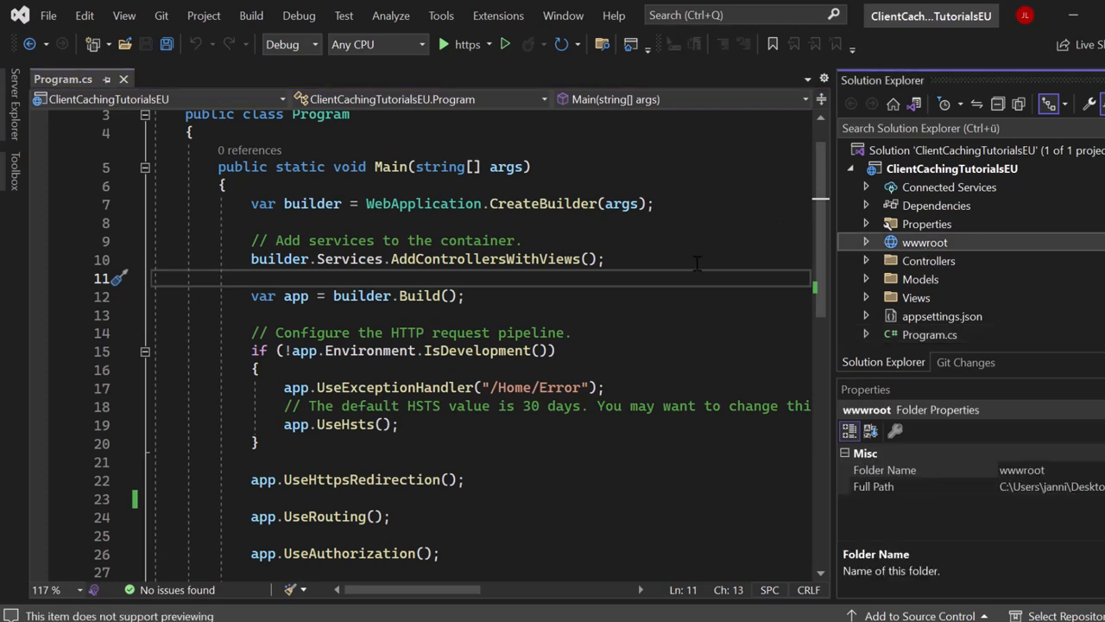
mouse_move(669, 285)
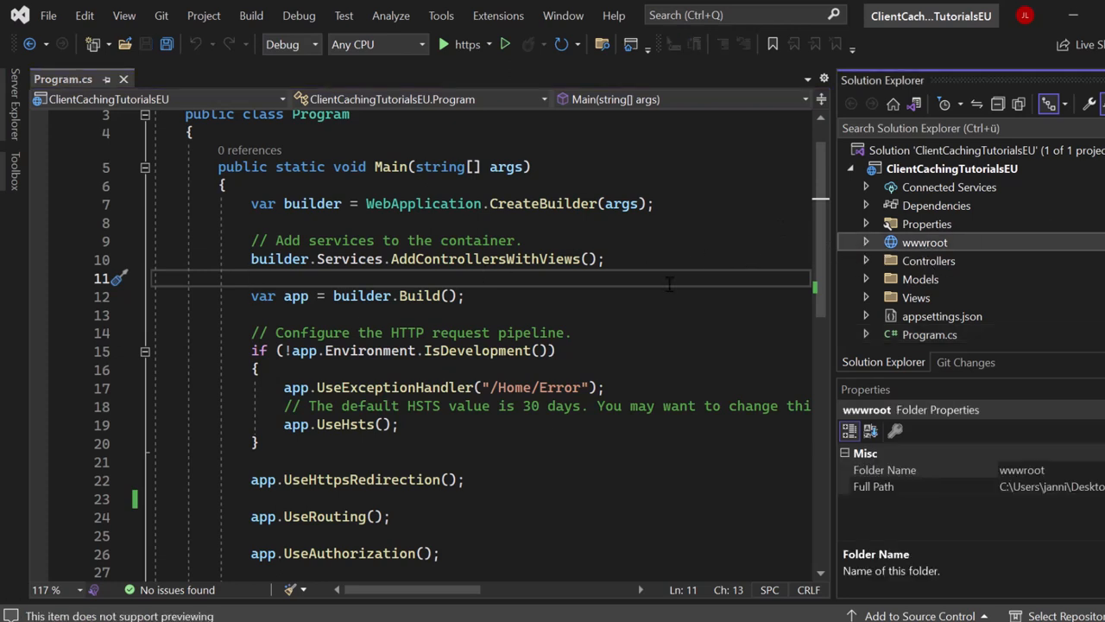
scroll("down", 3)
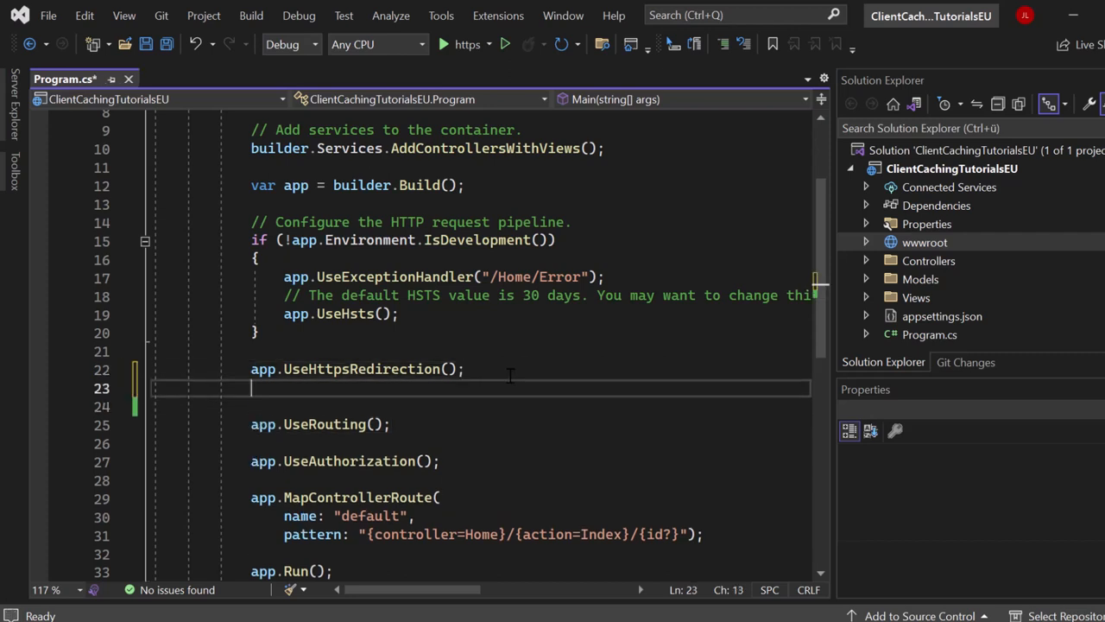
type("app.")
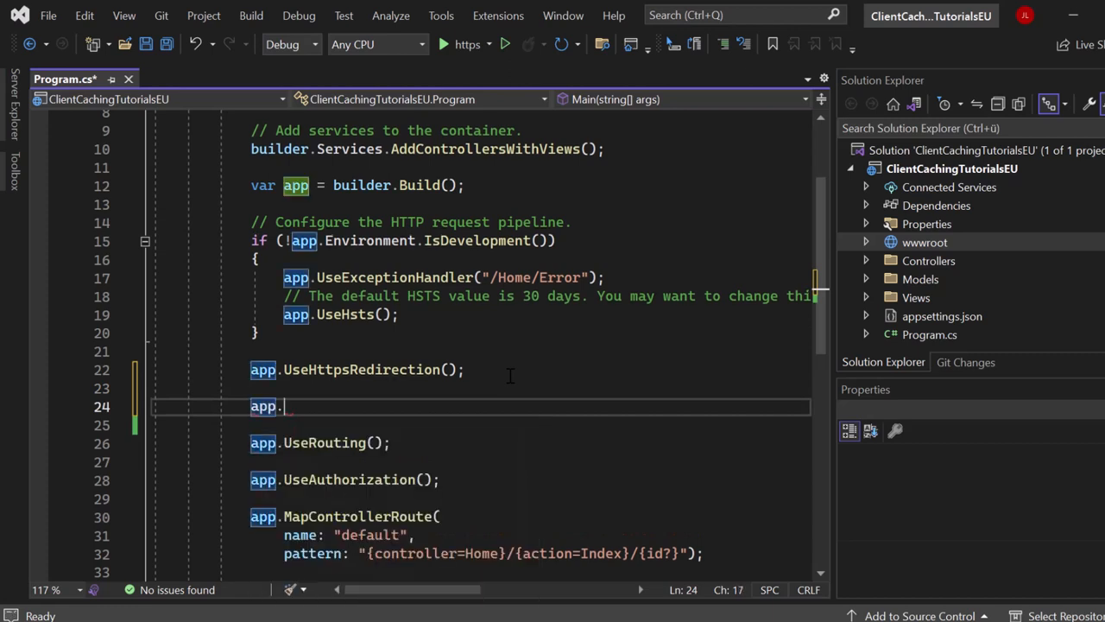
type("usest")
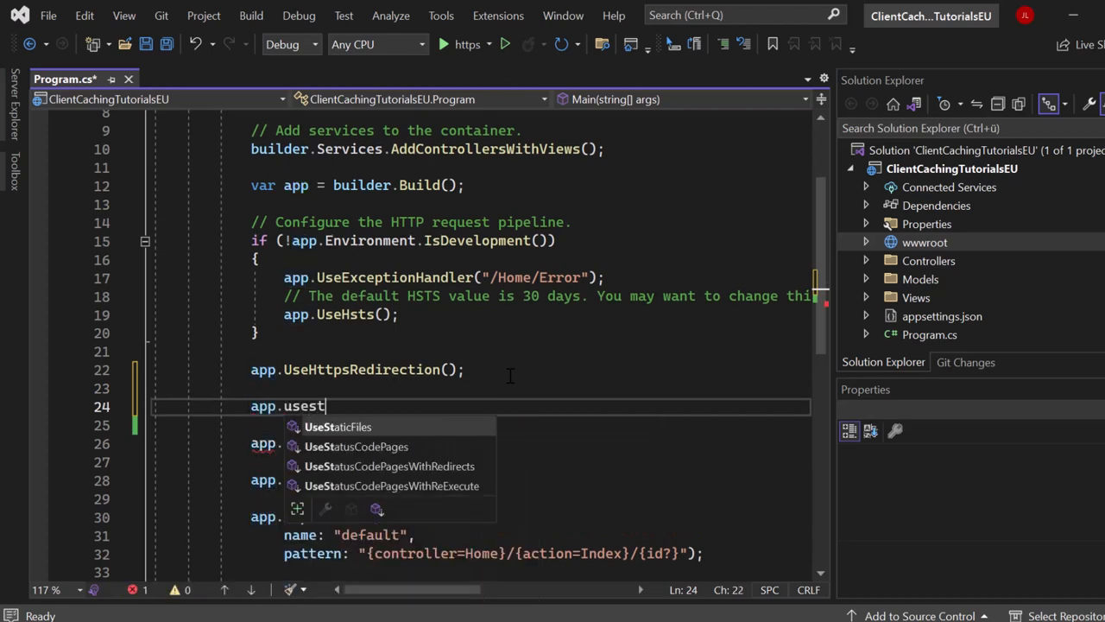
key("Tab")
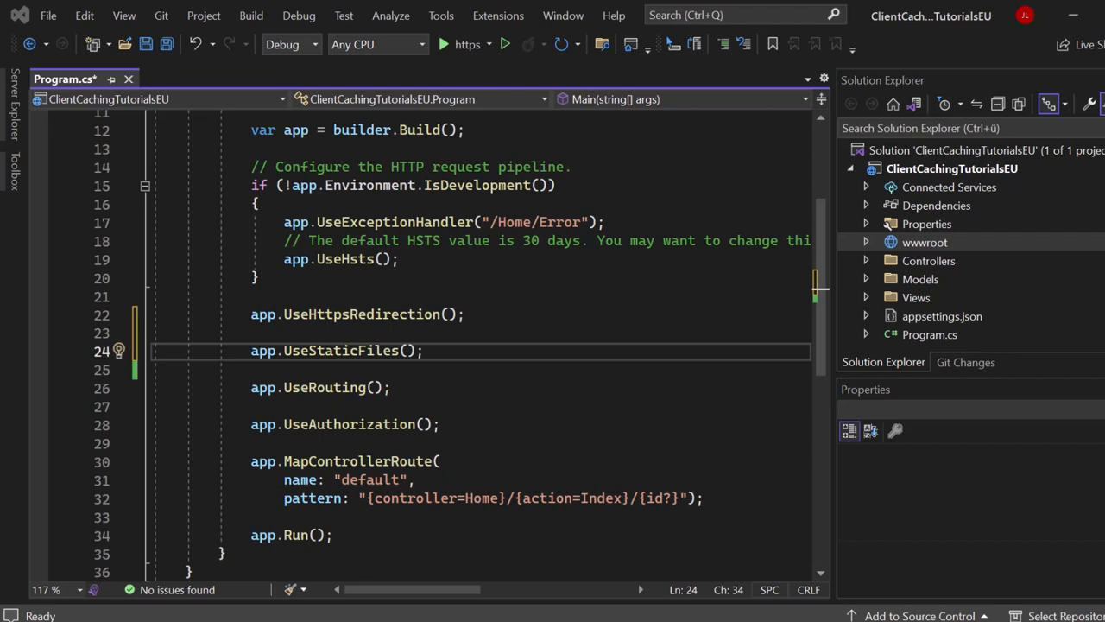
mouse_move(143, 244)
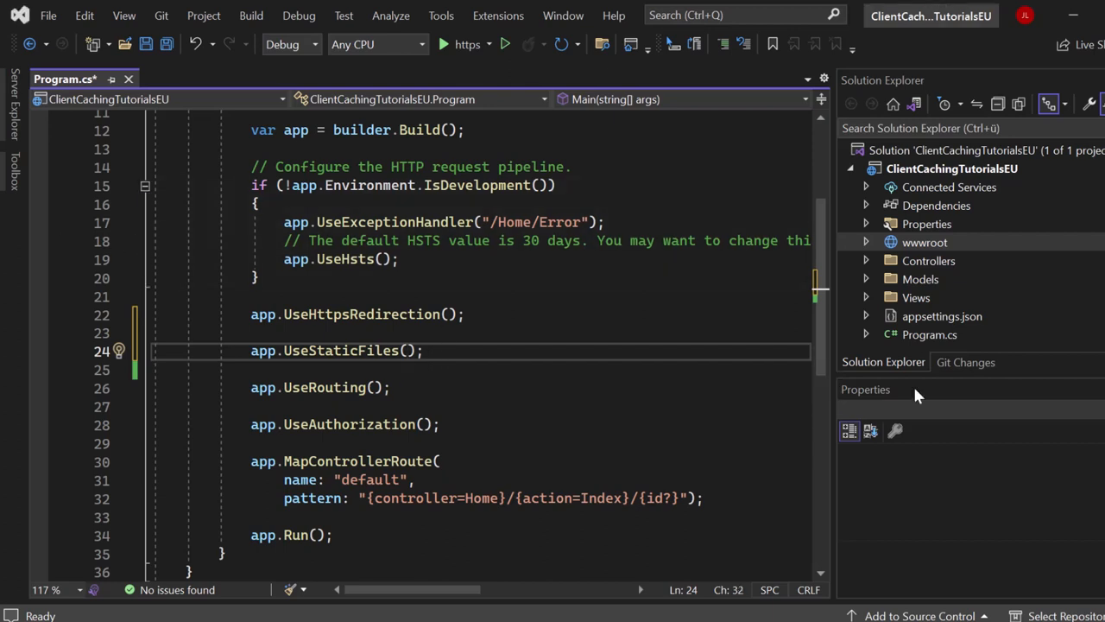
mouse_move(918, 396)
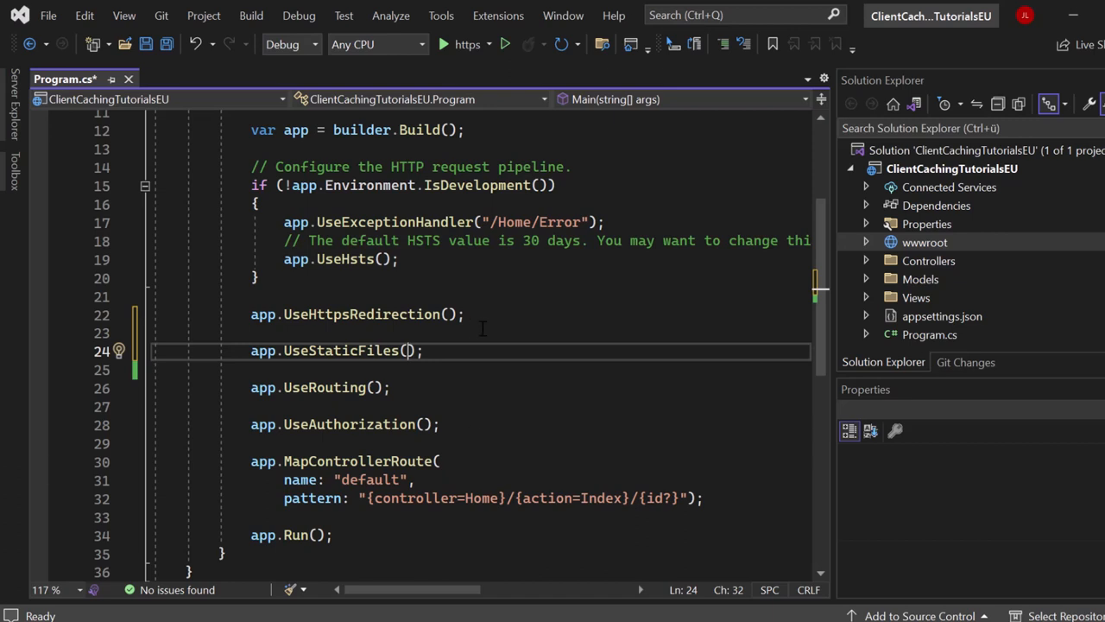
Pass new StaticFileOptions whose OnPrepareResponse lambda declares a const int durationInSeconds
type("new StaticFileOptions")
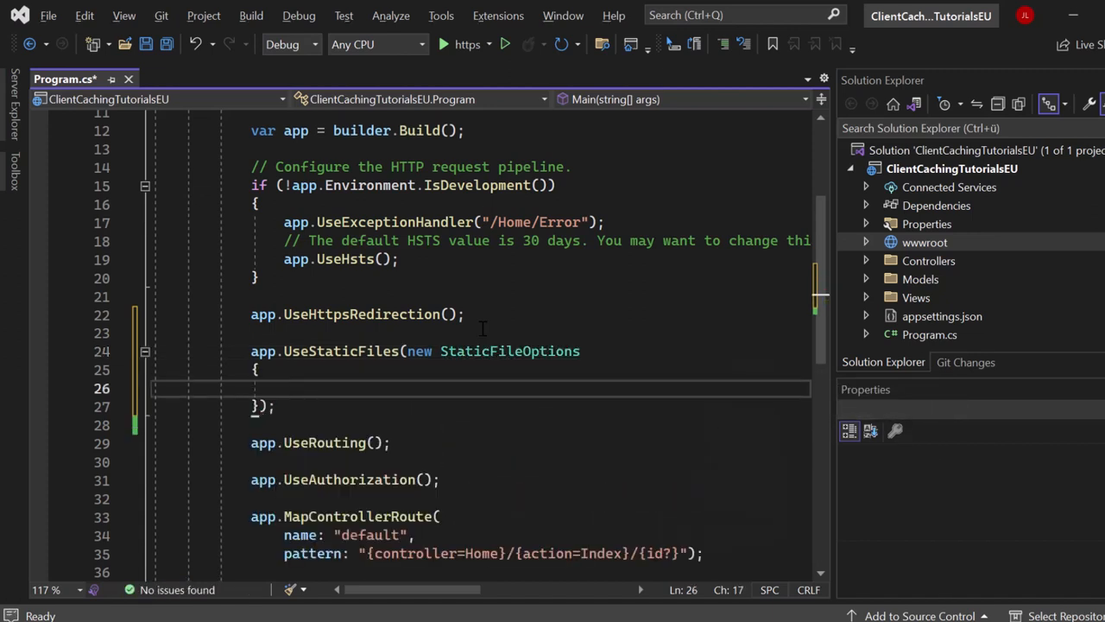
type("OnPrepareResponse =")
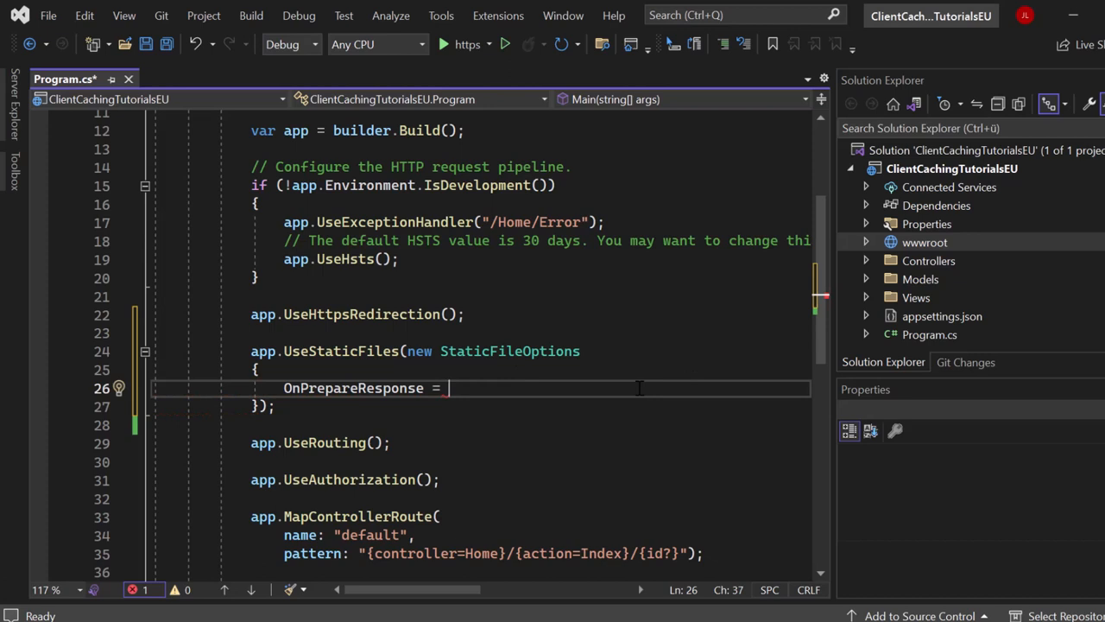
type("context")
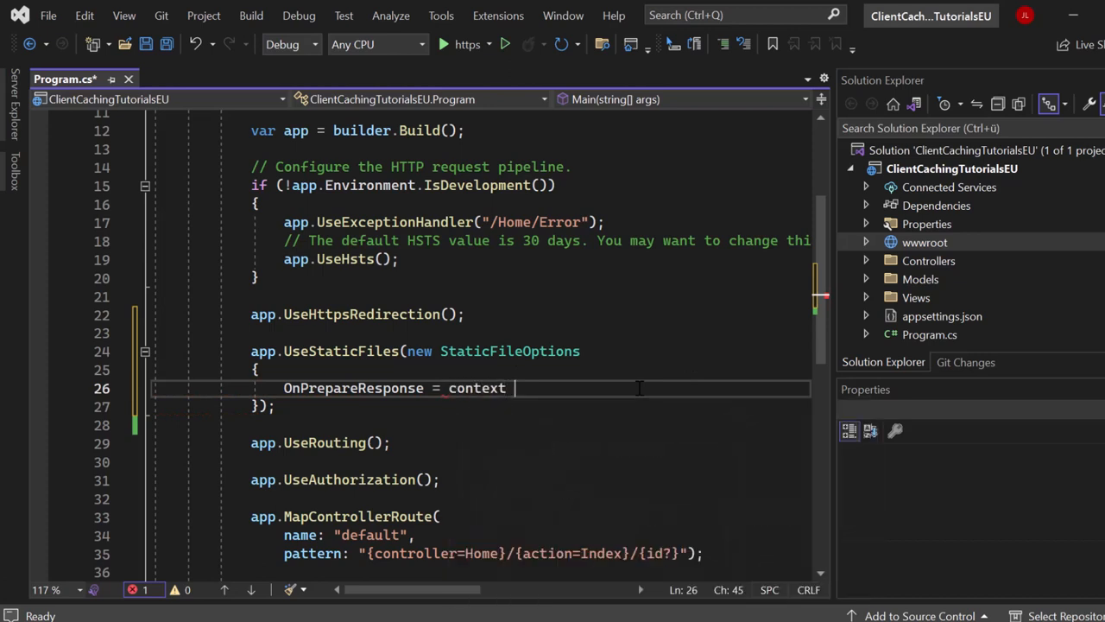
type("=> {")
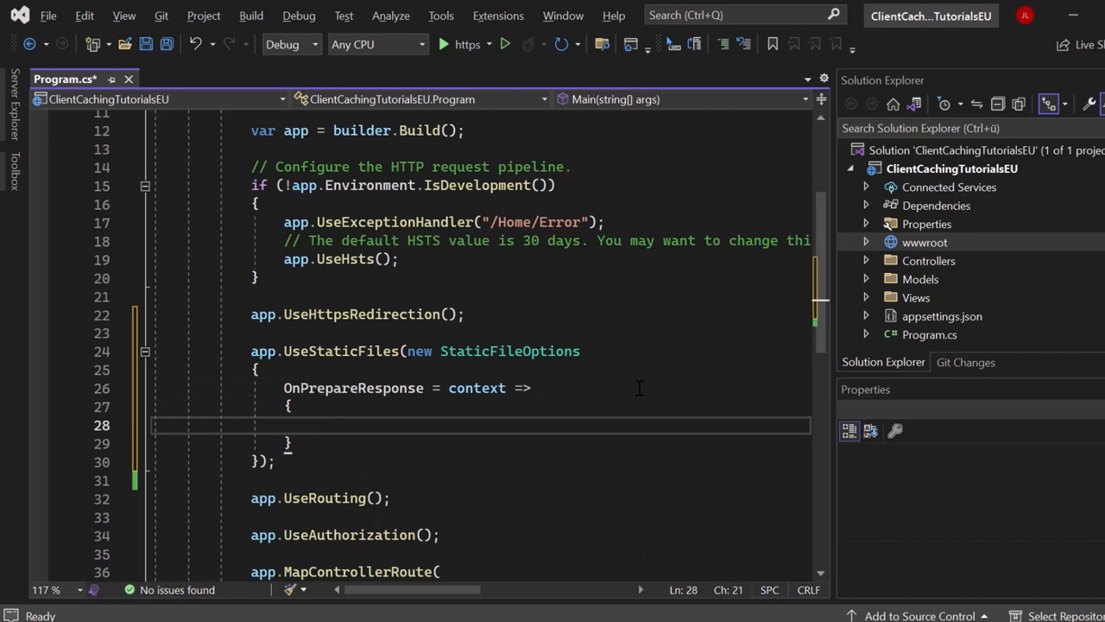
type("const")
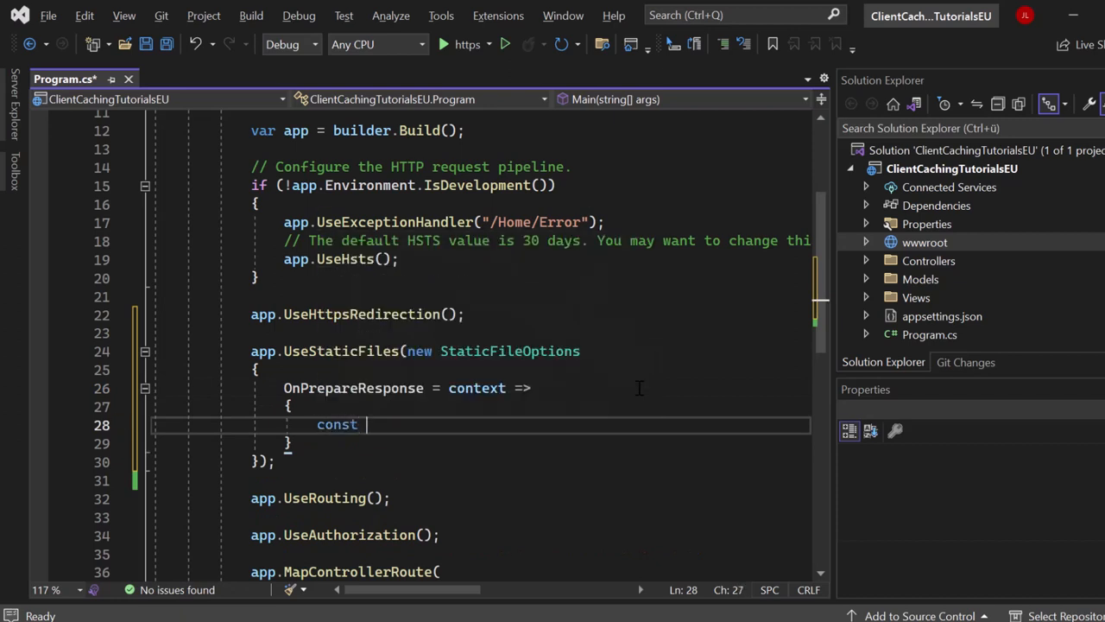
type("int duration")
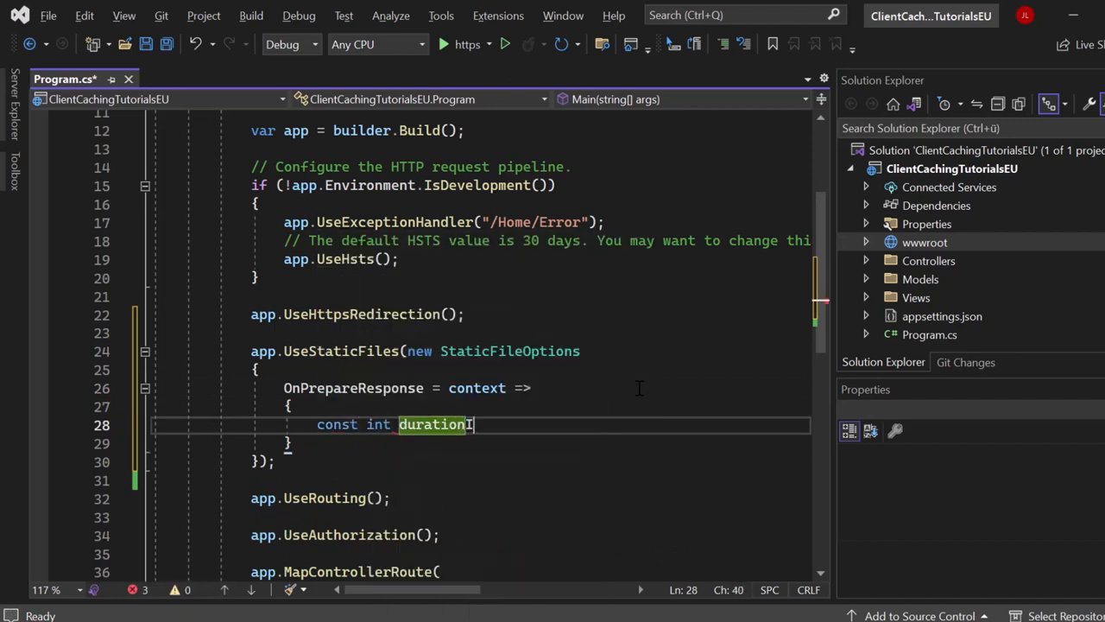
type("InSeconds =")
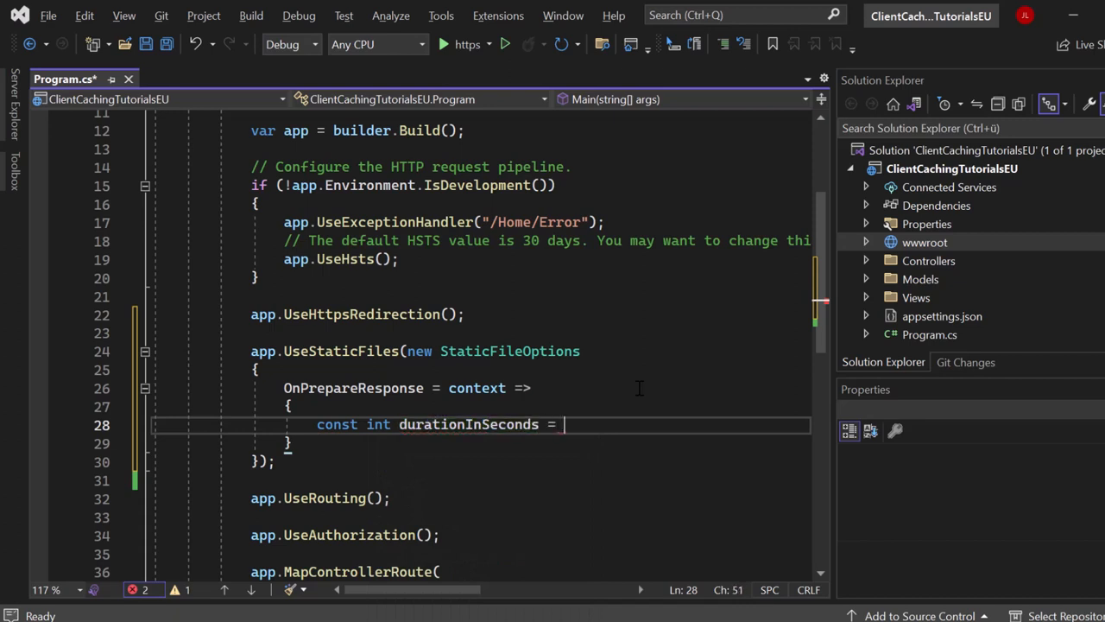
type("60 * 1000;")
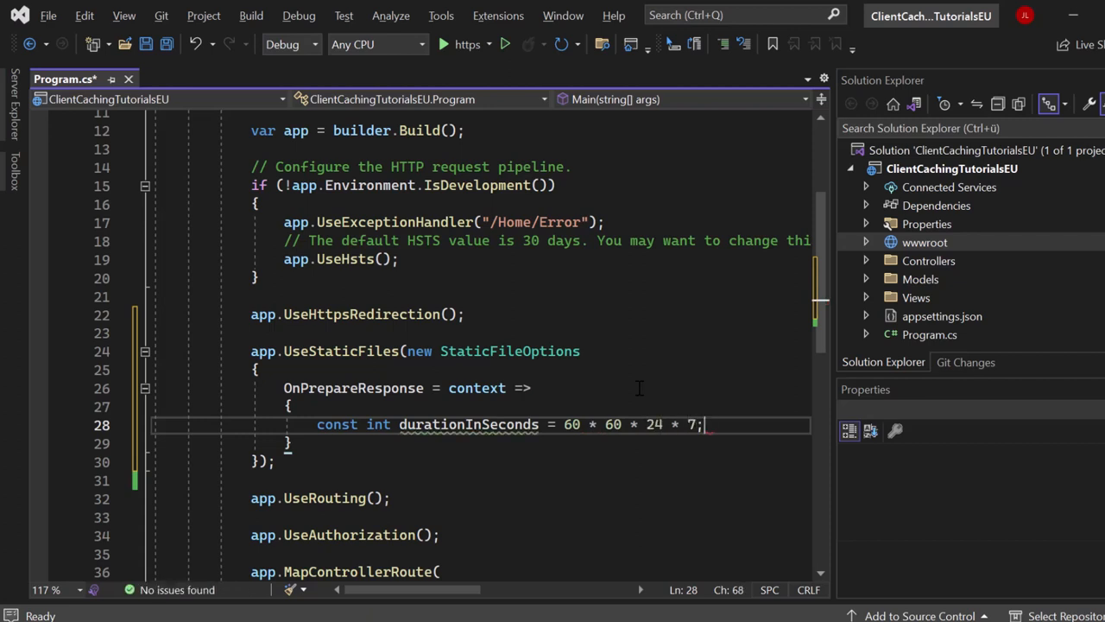
type("context.Context.Response.Headers[")
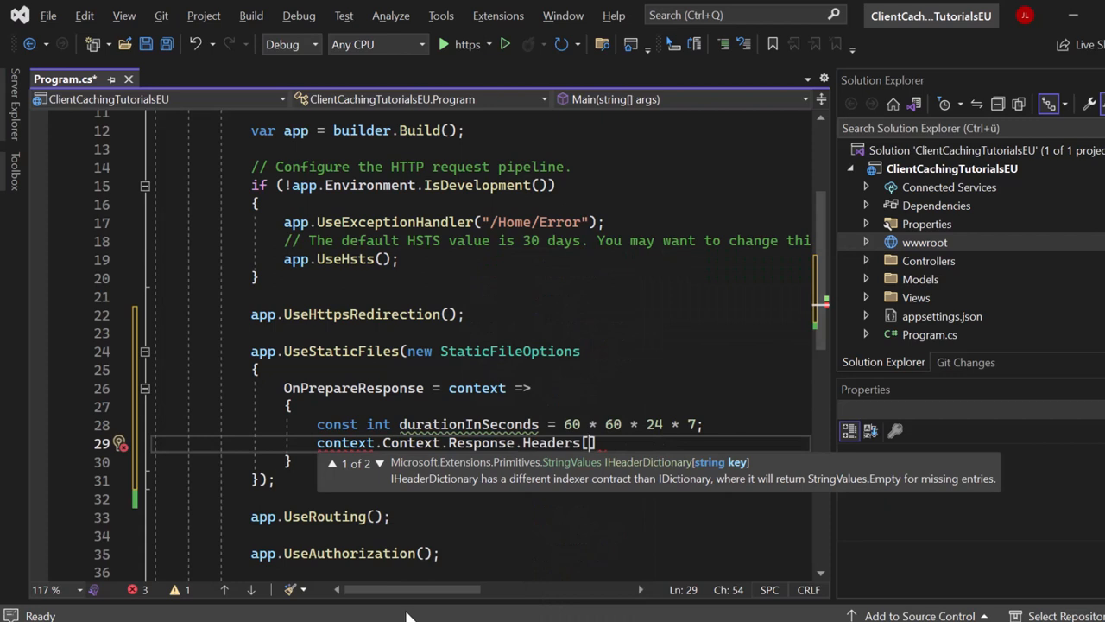
Set the response Cache-Control header to "public,max-age=" + durationInSeconds
scroll("right", 3)
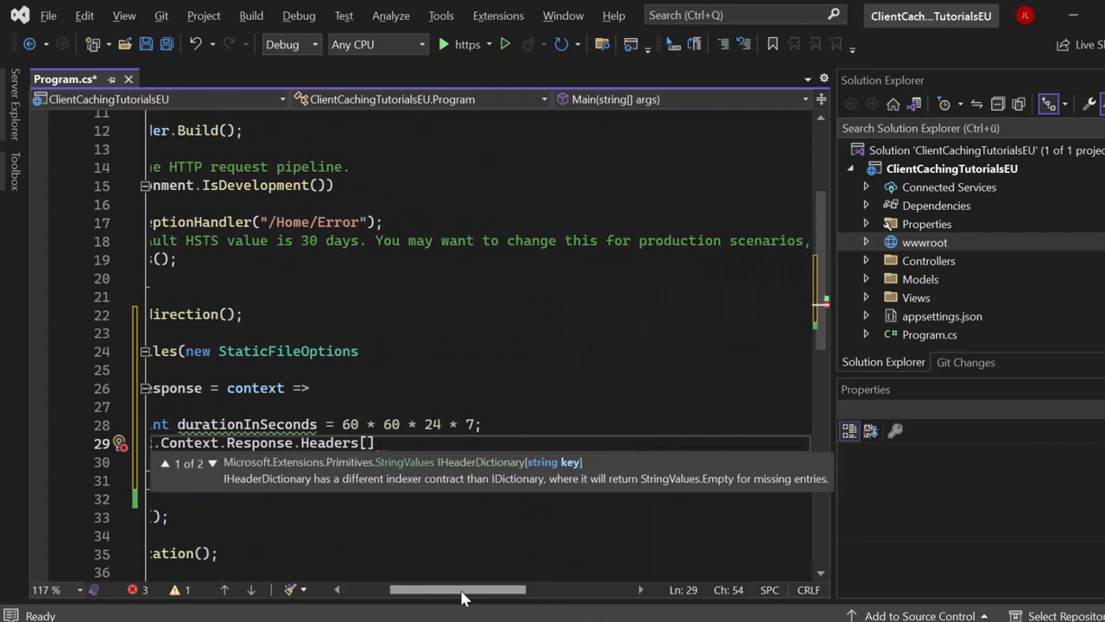
type("HeaderNames.CacheControl")
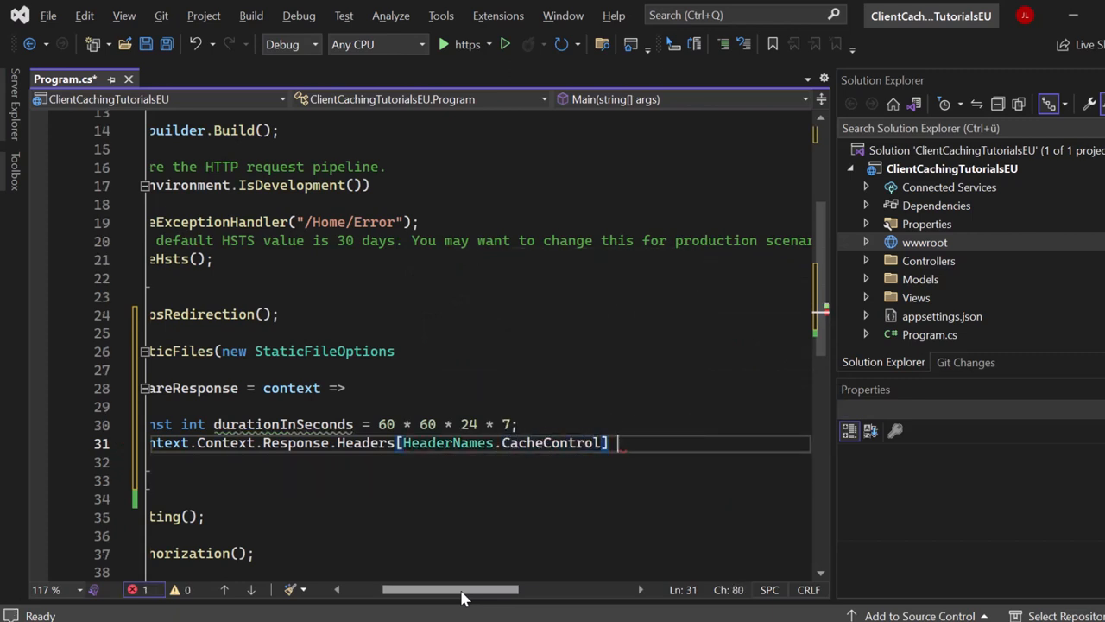
type("=")
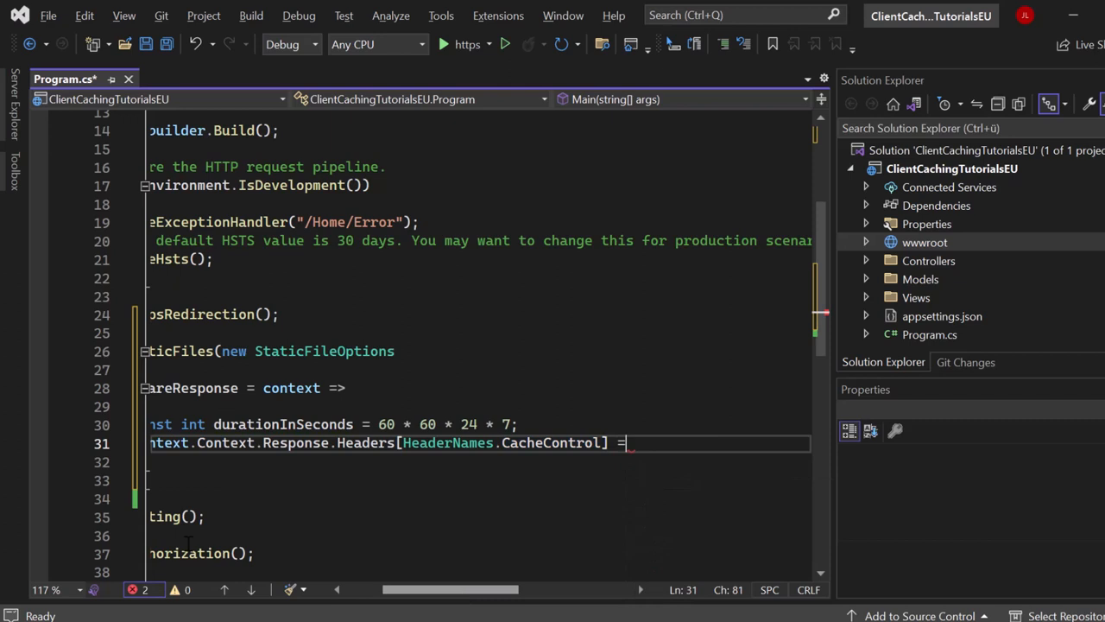
key("enter")
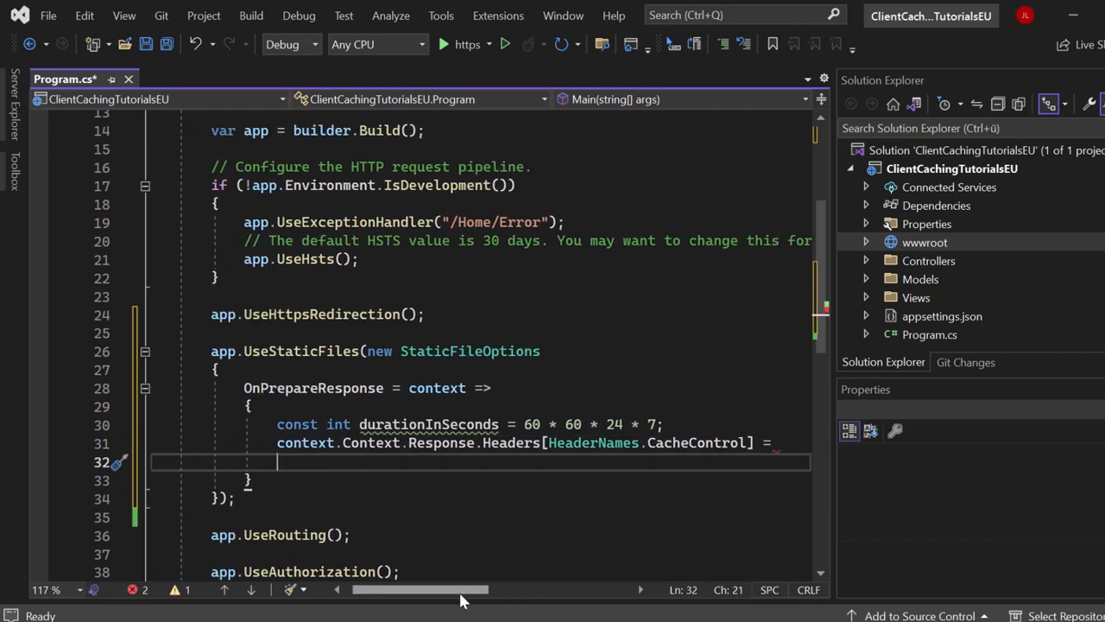
type("\"public\"")
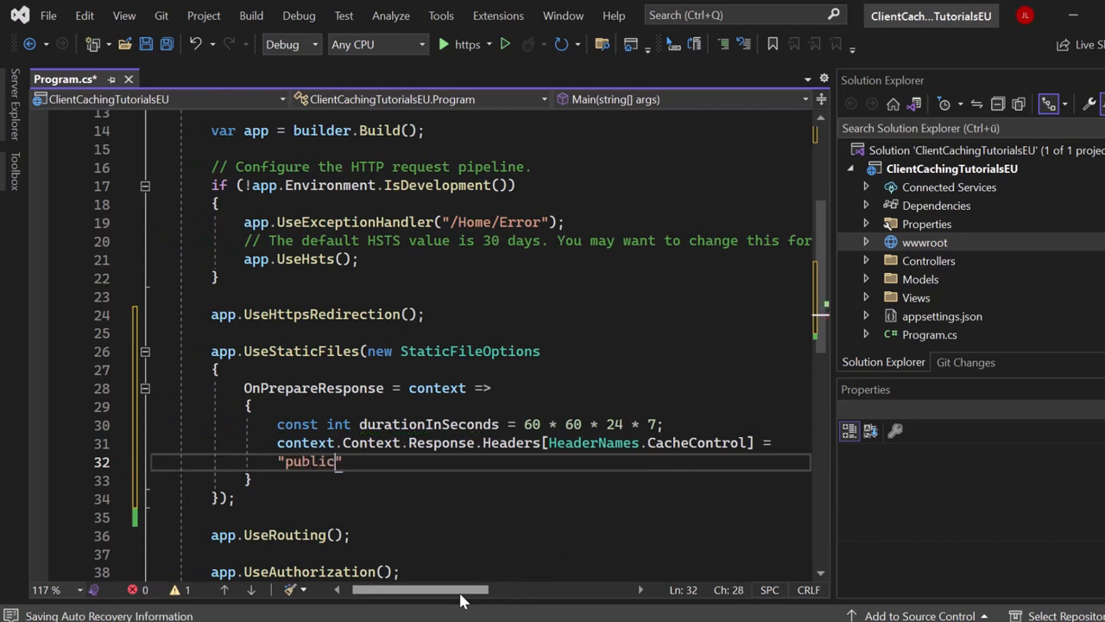
type(",max")
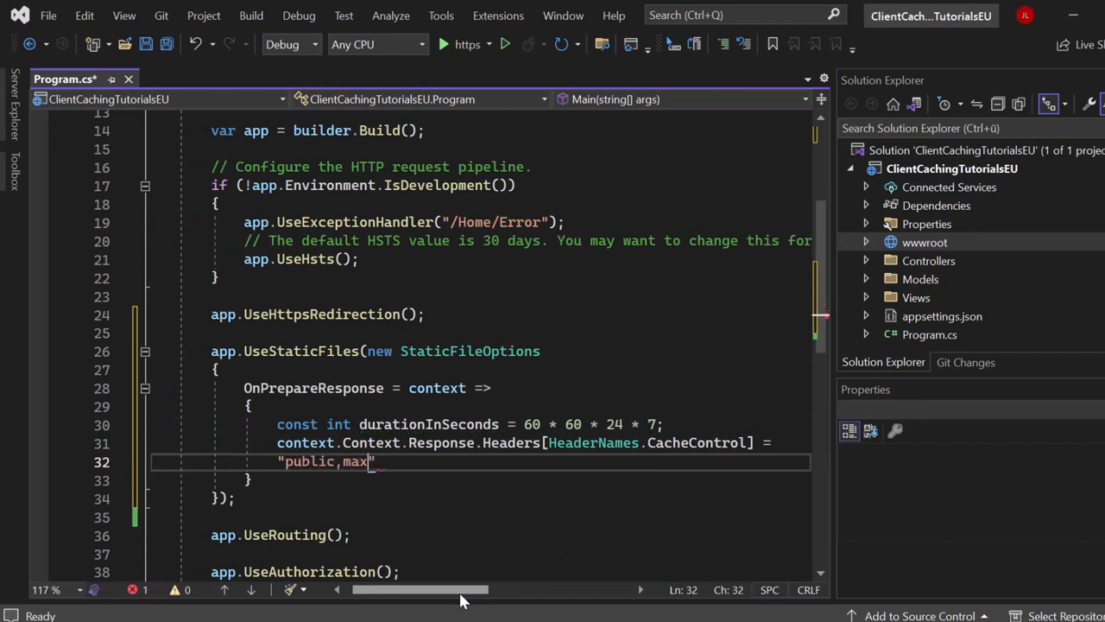
type("-age")
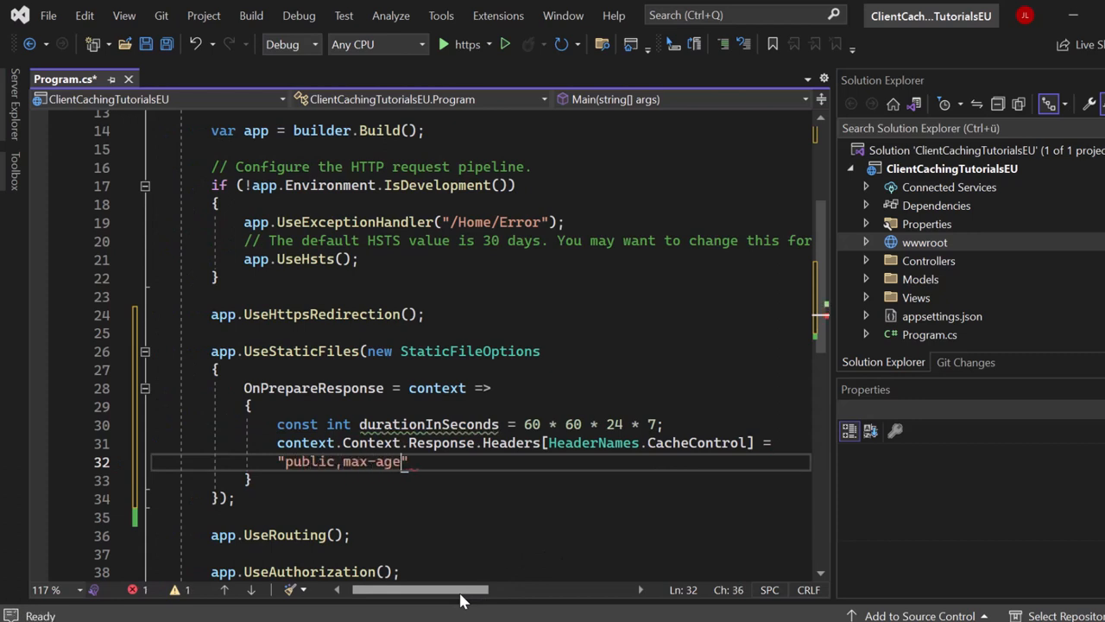
type("=\"")
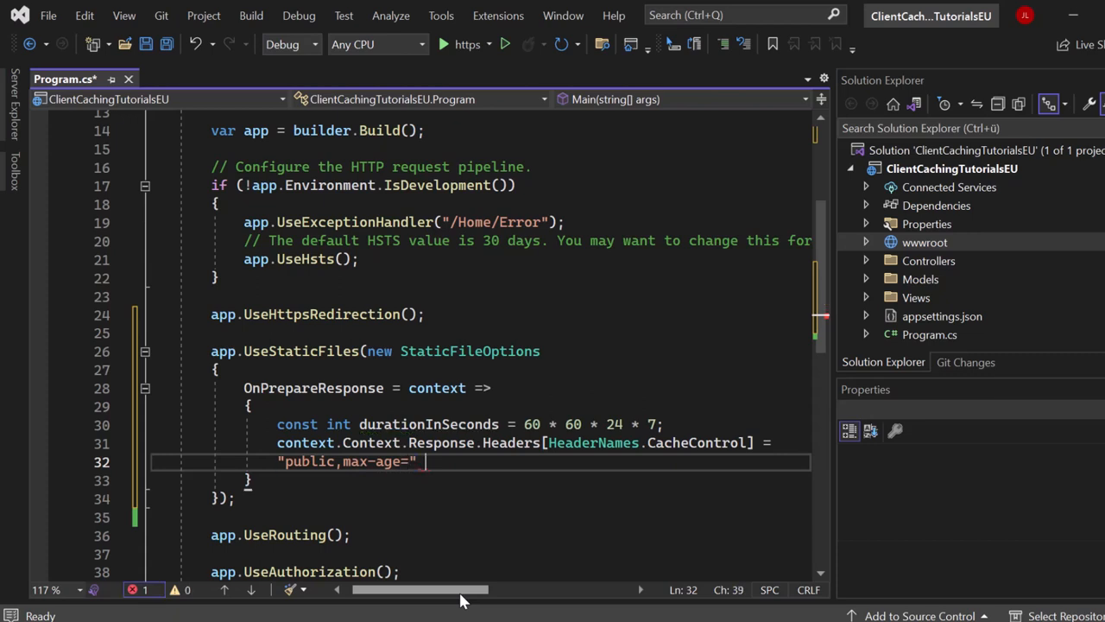
type("+ durationInSeconds")
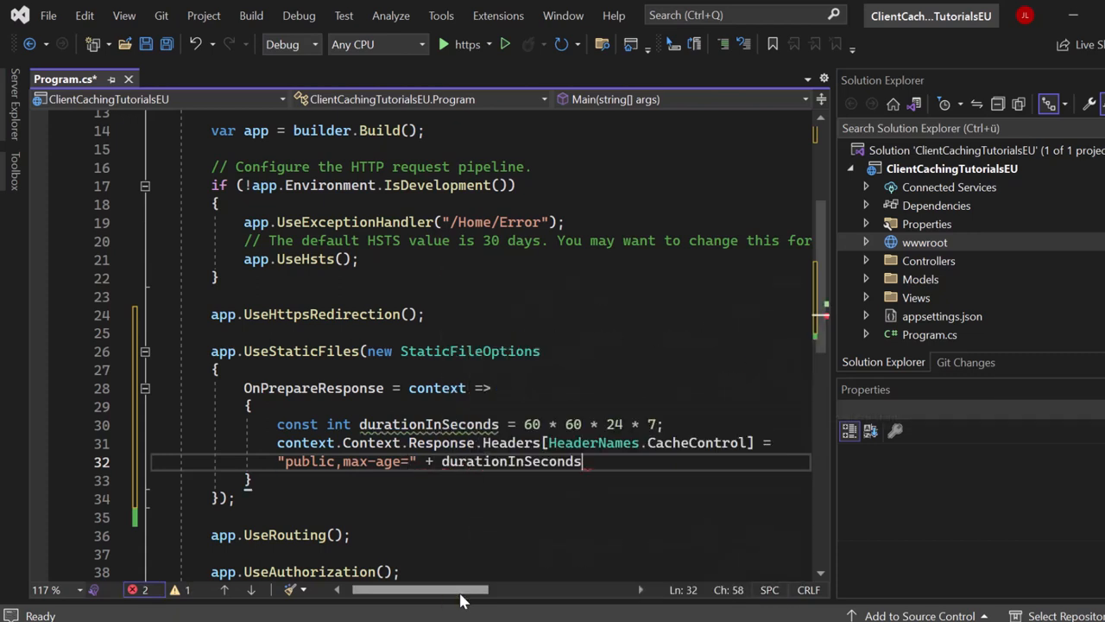
type(";")
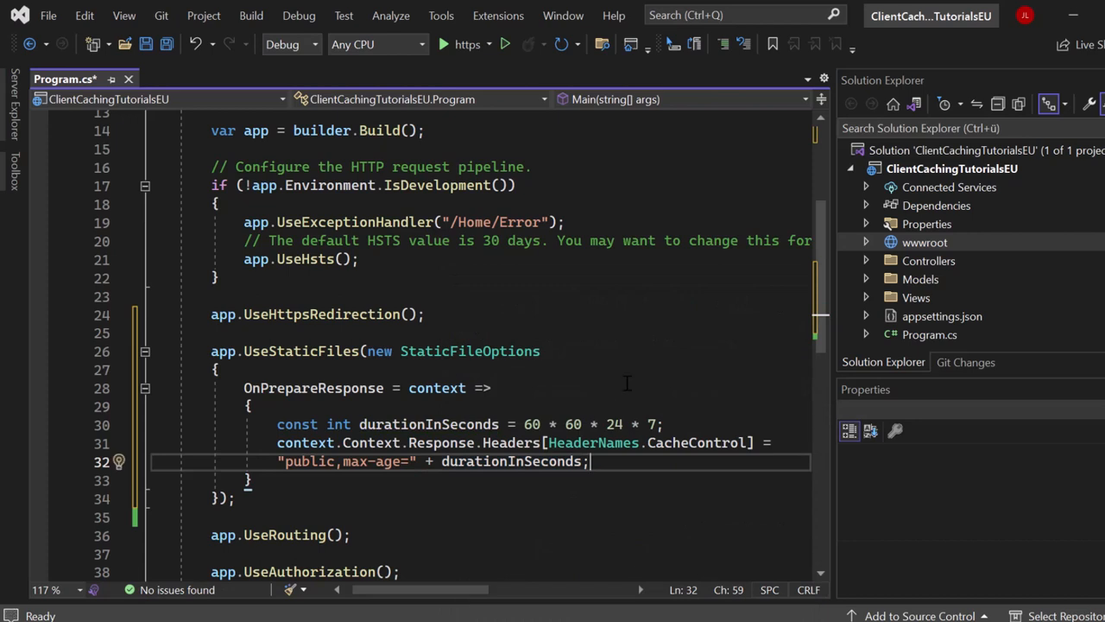
scroll("down", 3)
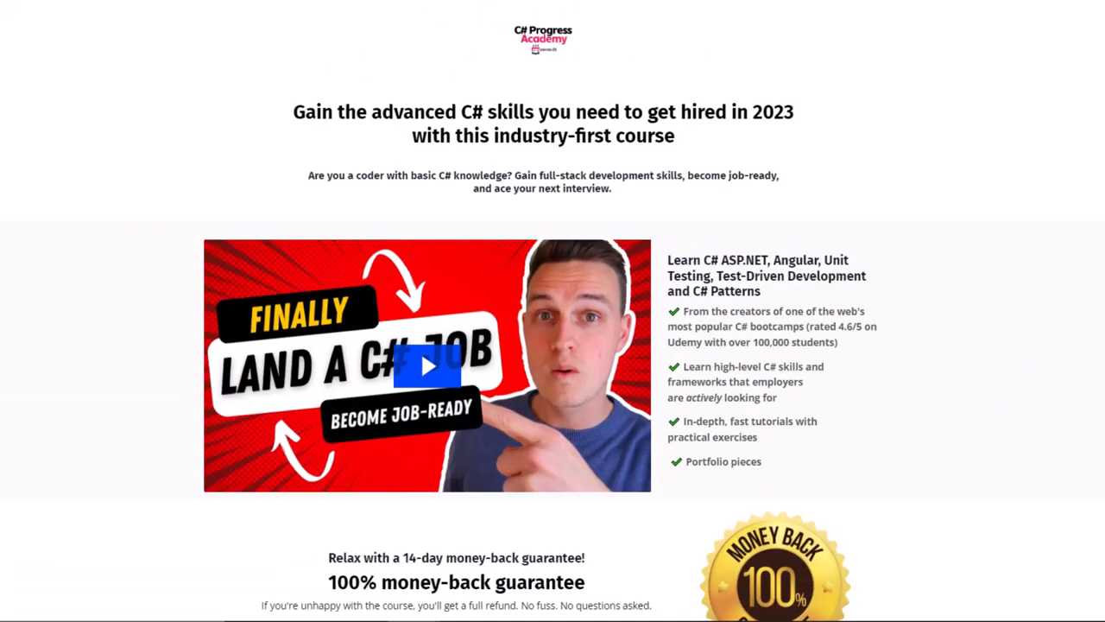
scroll("down", 3)
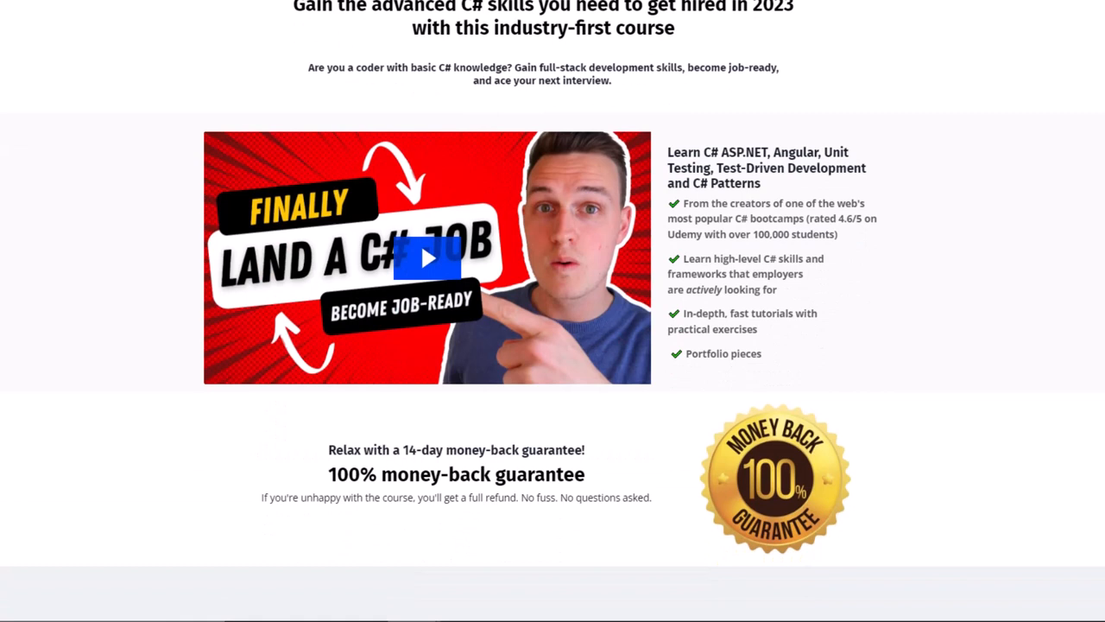
scroll("down", 3)
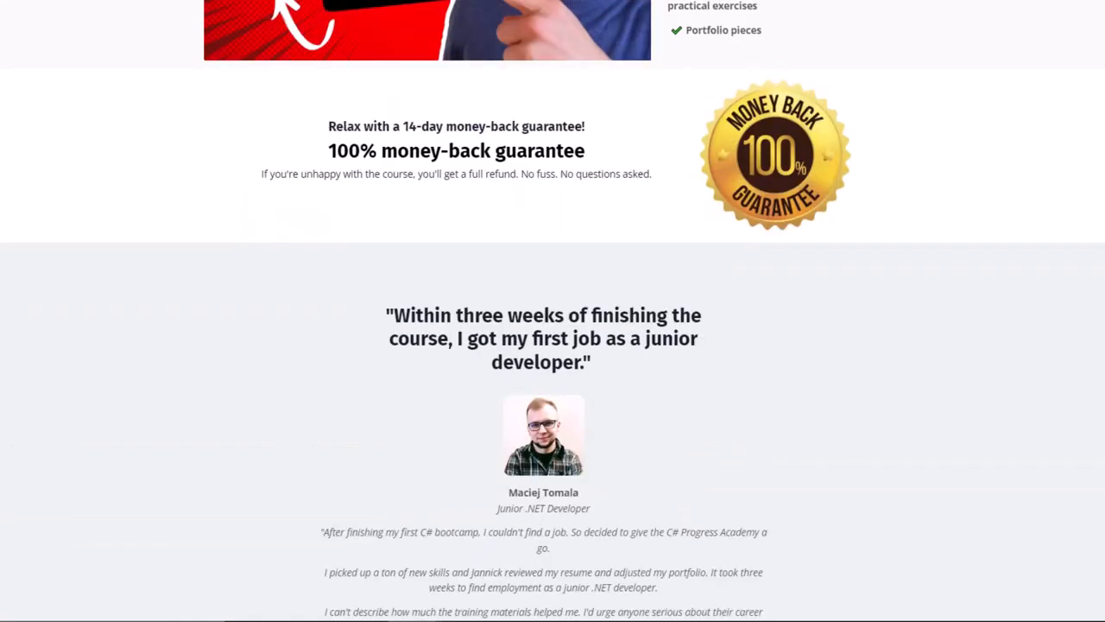
scroll("down", 3)
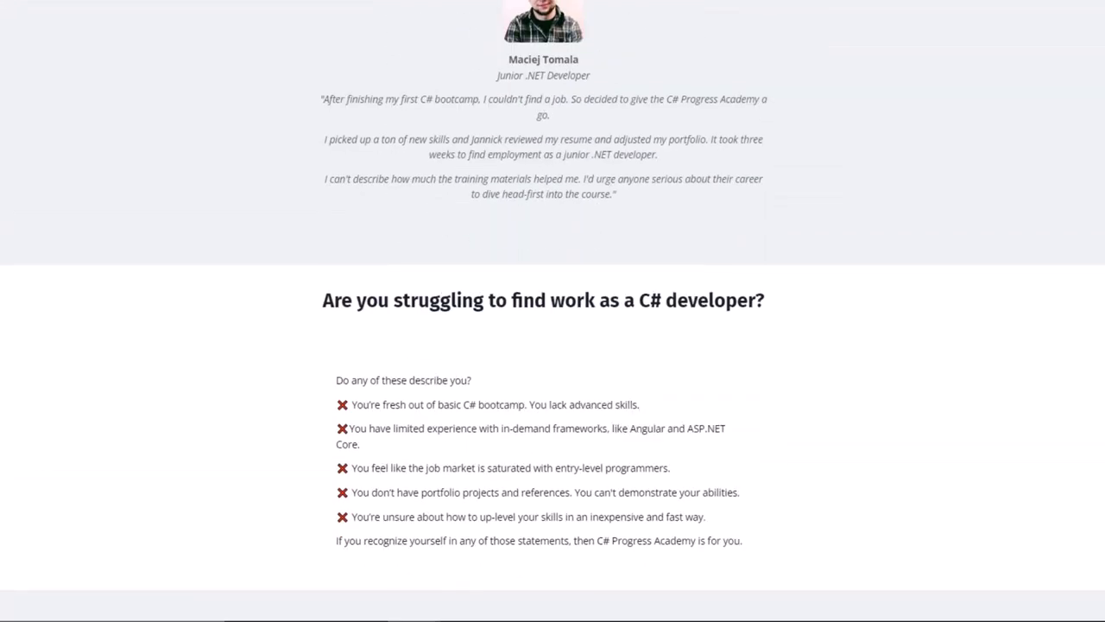
scroll("down", 3)
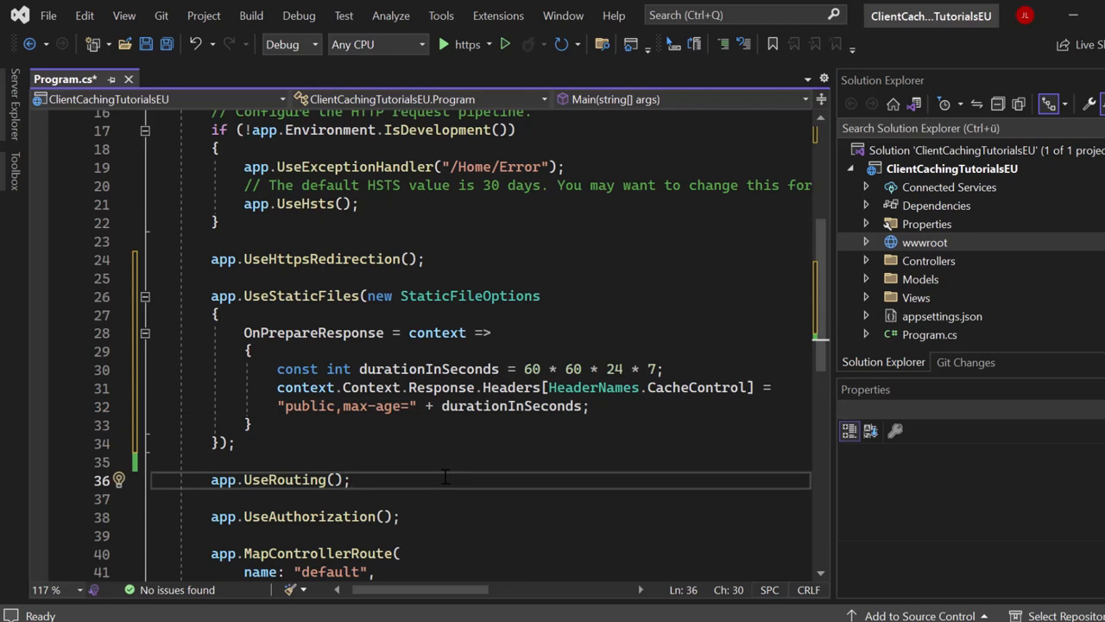
mouse_move(632, 425)
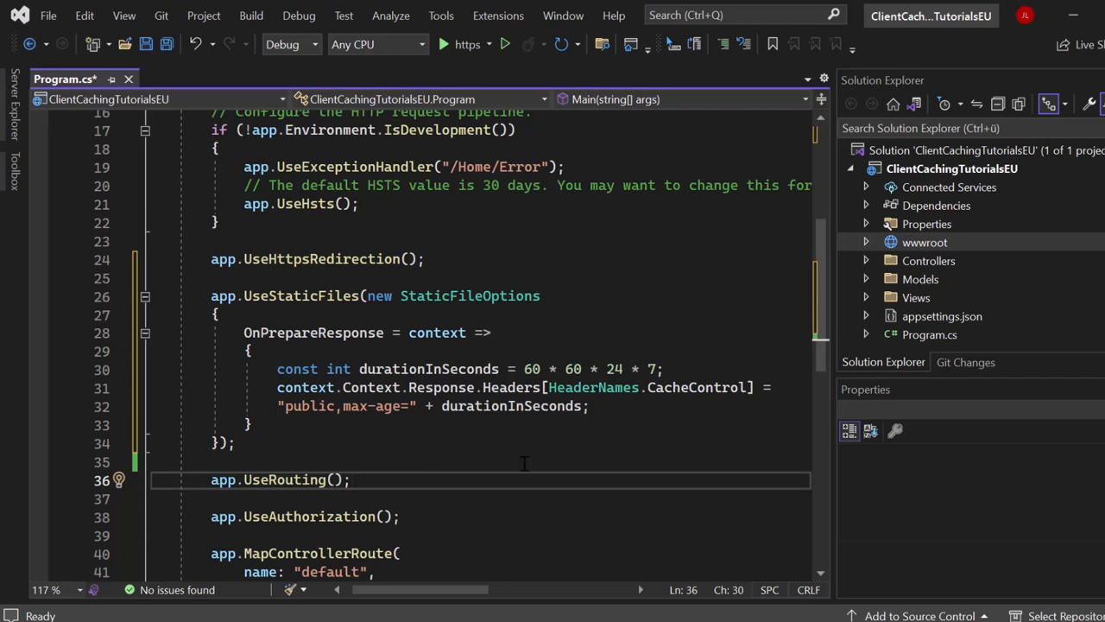
mouse_move(549, 369)
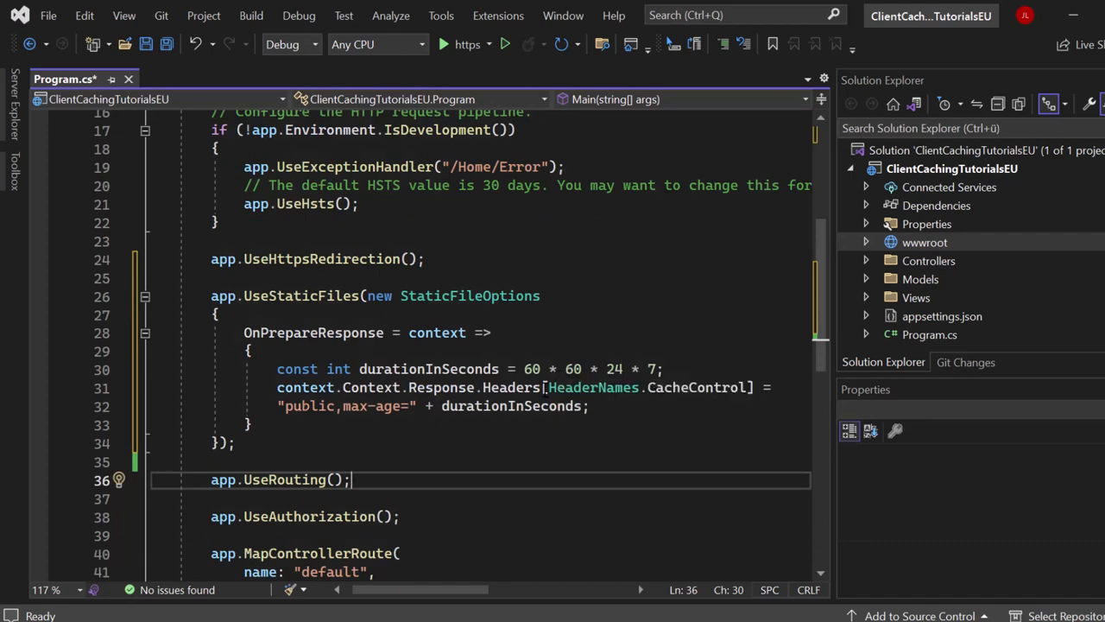
scroll("down", 3)
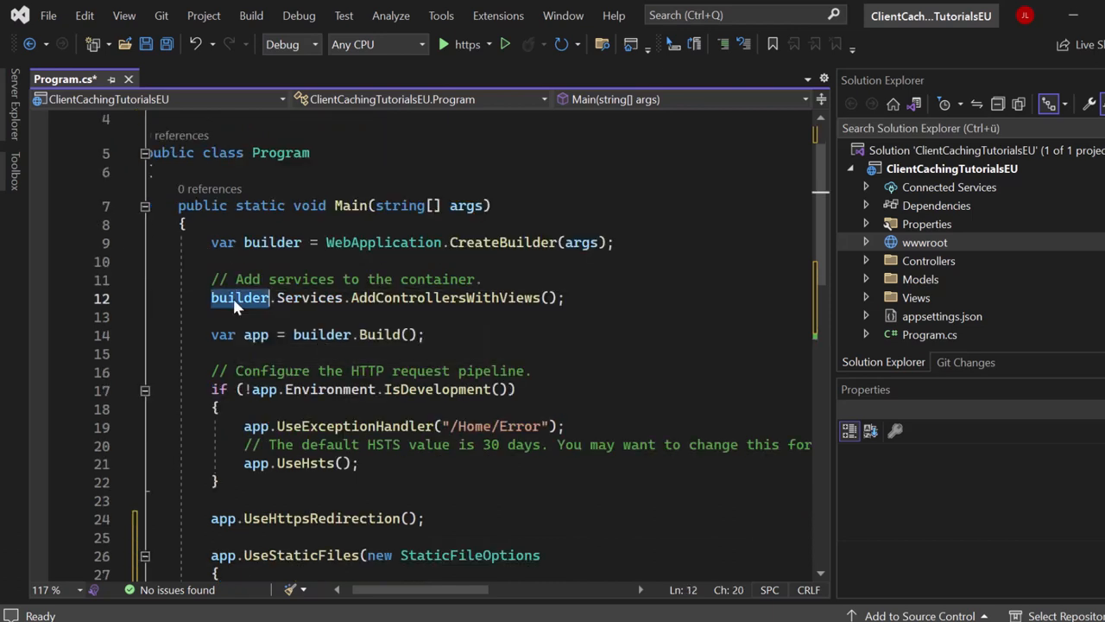
Add builder.Services.AddResponseCaching() below AddControllersWithViews in Program.cs
type("bu")
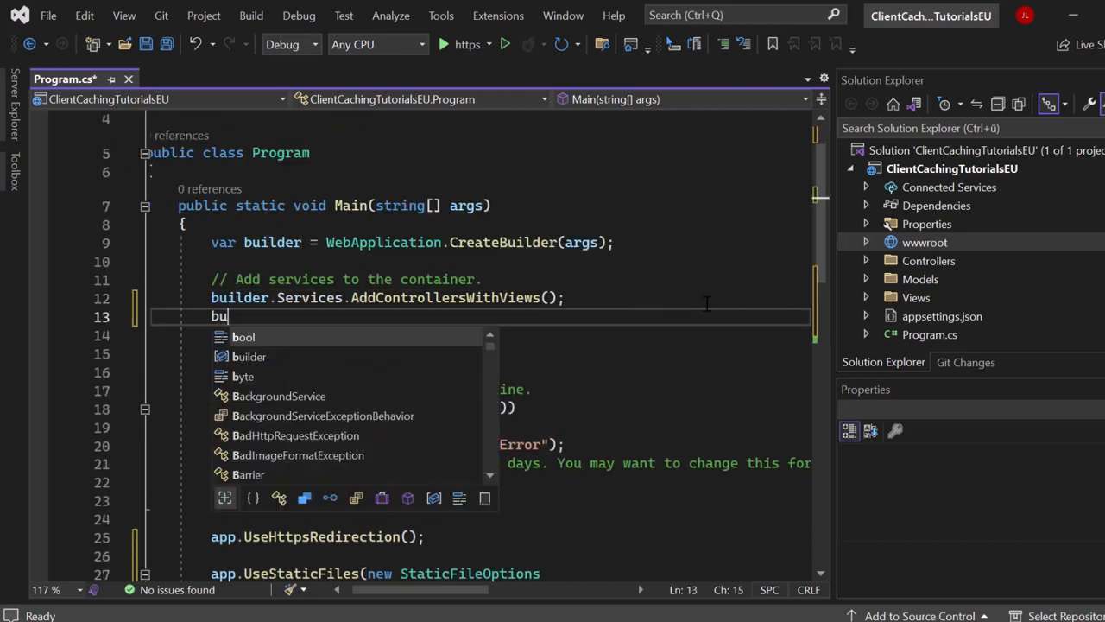
type("ilder.Services.AddRe")
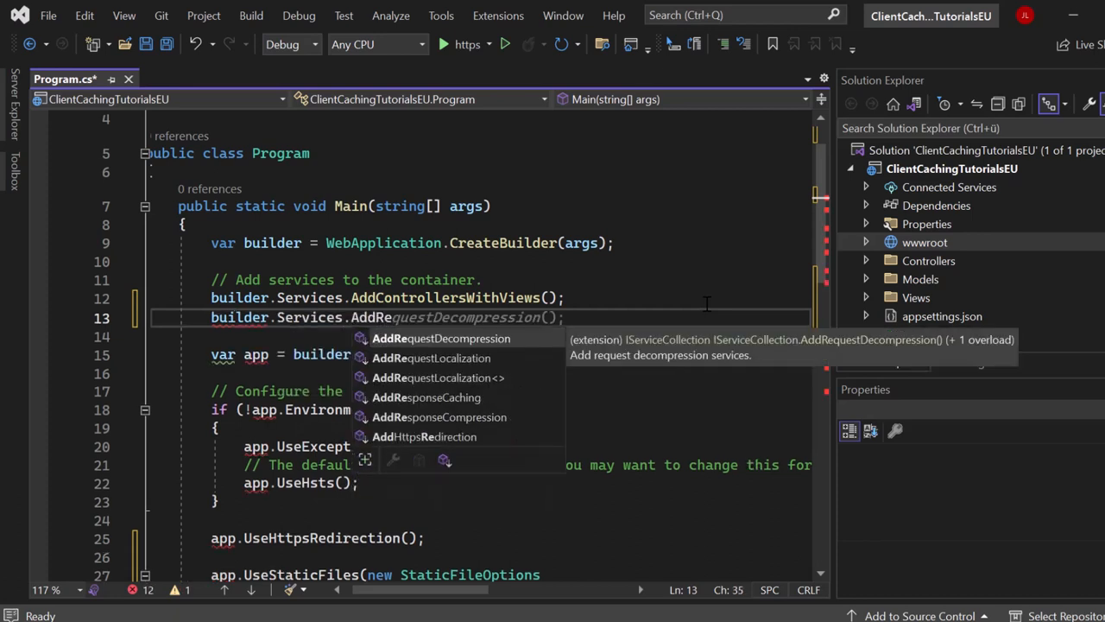
left_click(427, 397)
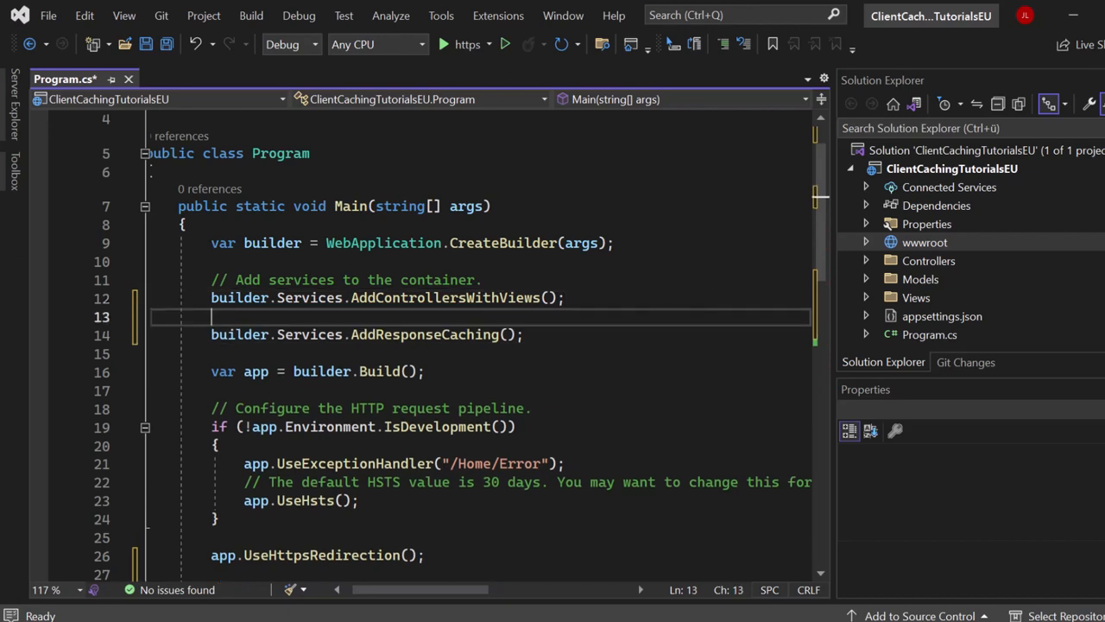
Insert app.UseResponseCaching(); after the UseStaticFiles block, before app.UseRouting()
scroll("down", 3)
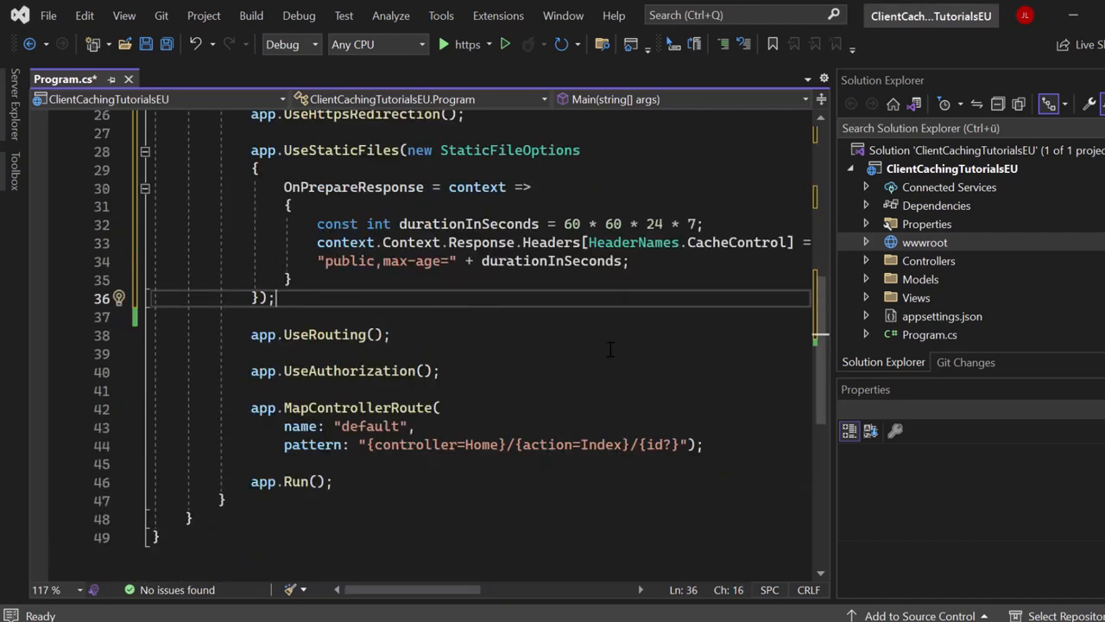
key("Enter")
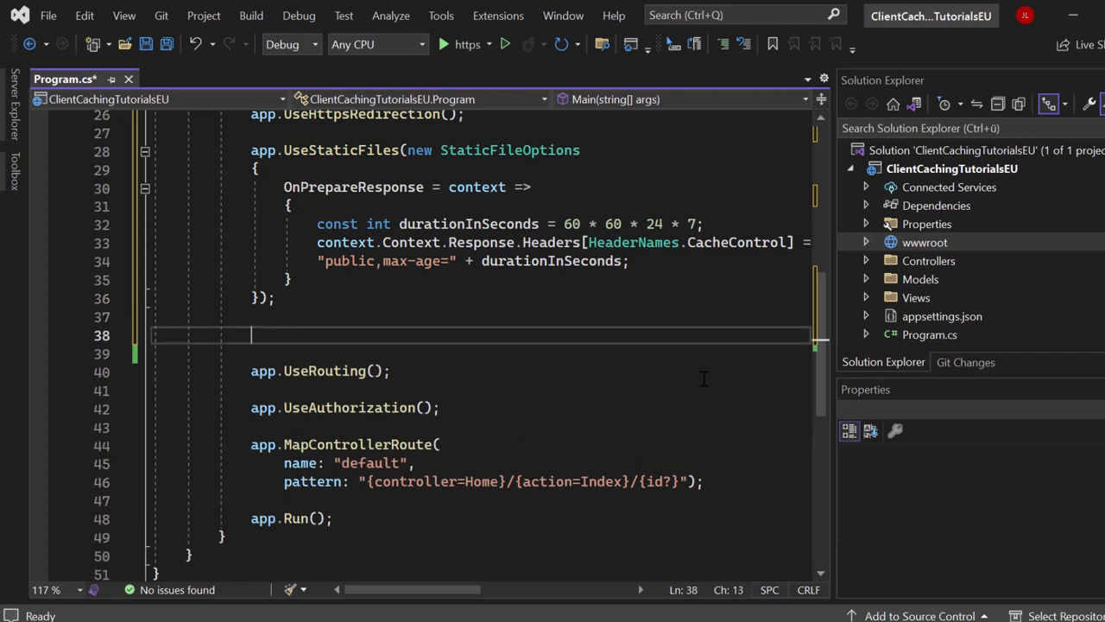
type("app.Us")
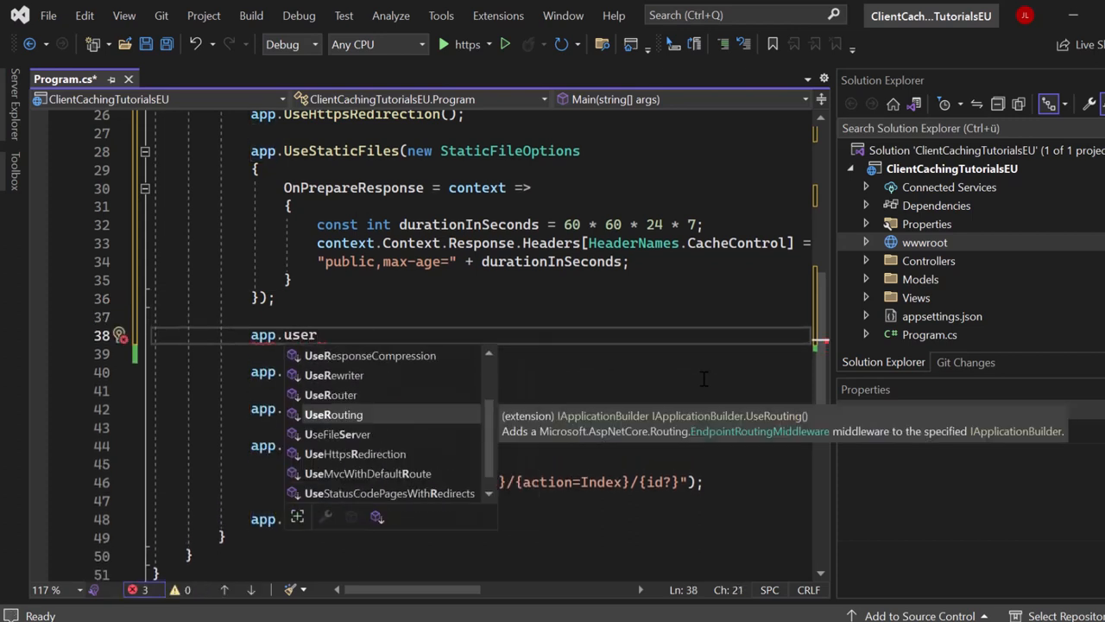
type("ResponseCaching();")
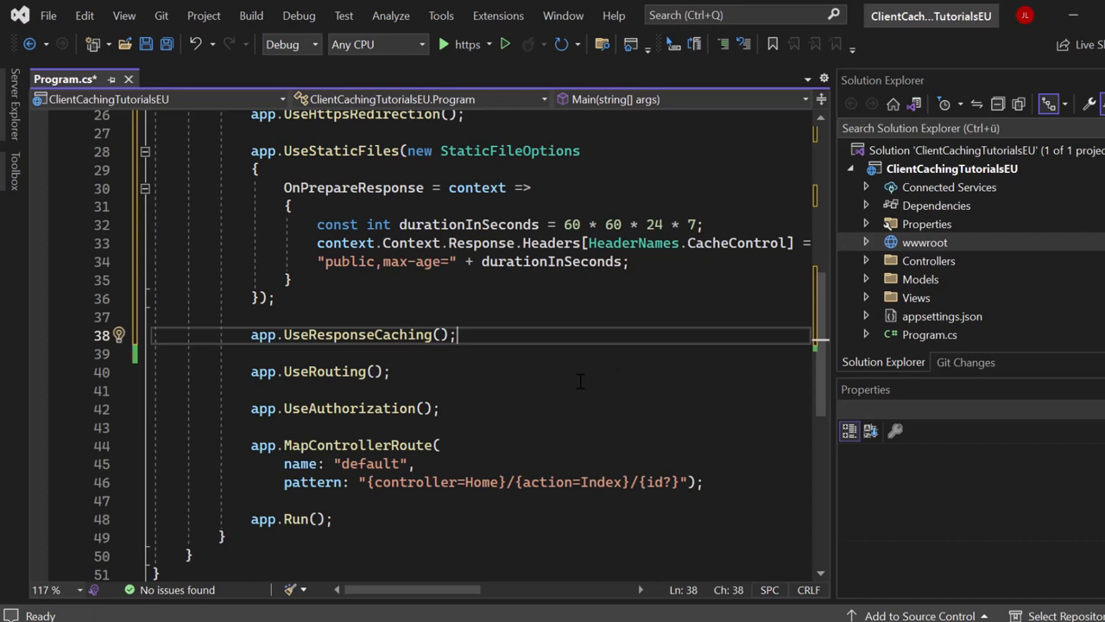
mouse_move(581, 379)
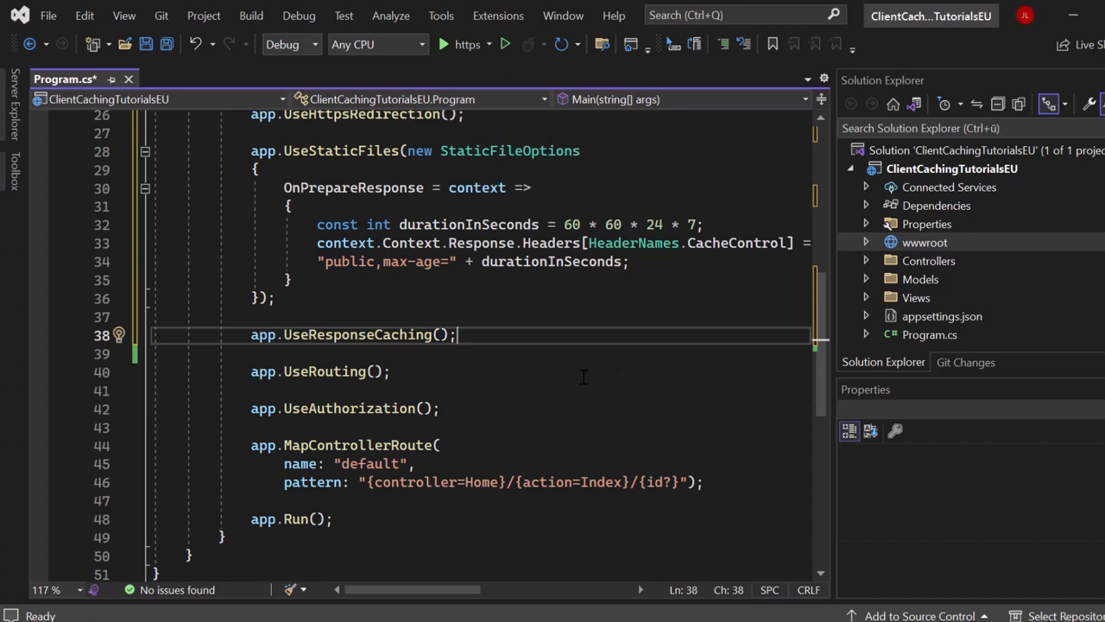
left_click(466, 390)
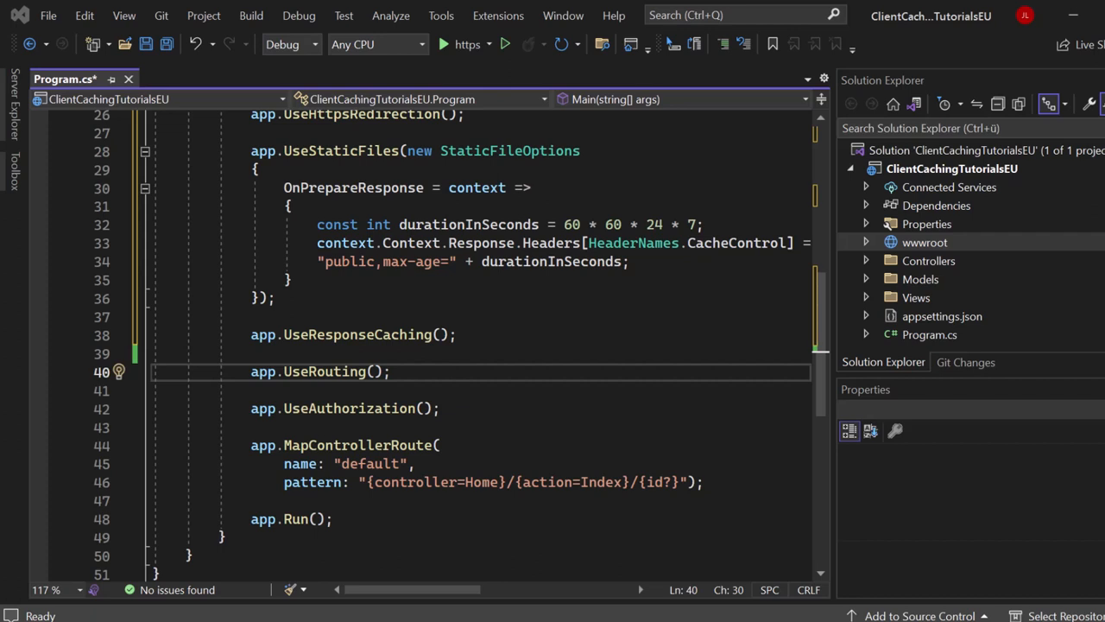
mouse_move(514, 323)
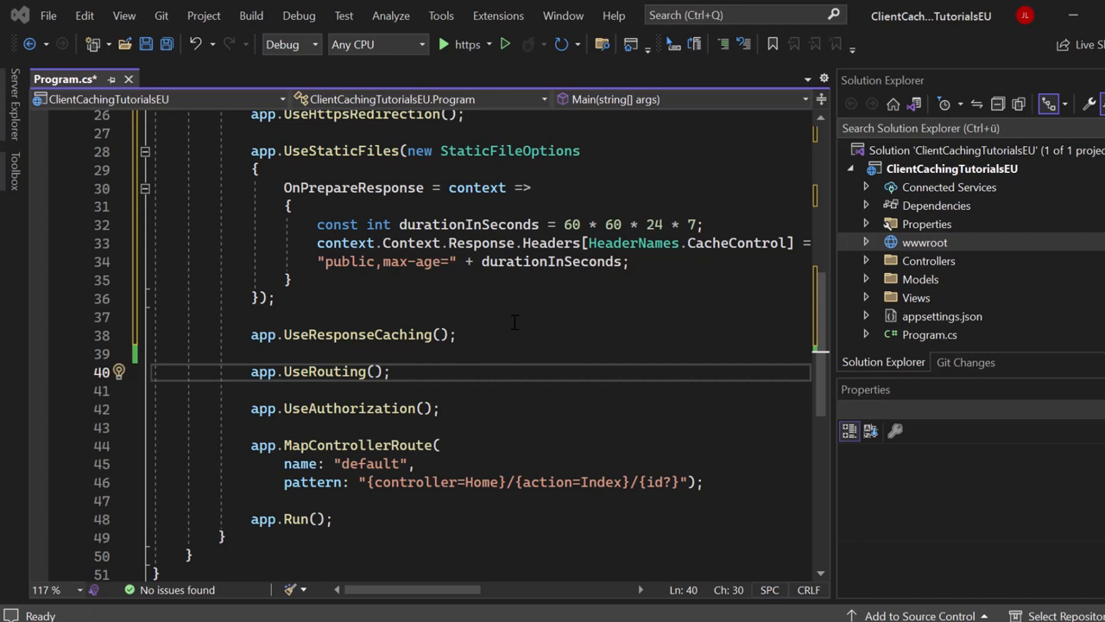
scroll("down", 3)
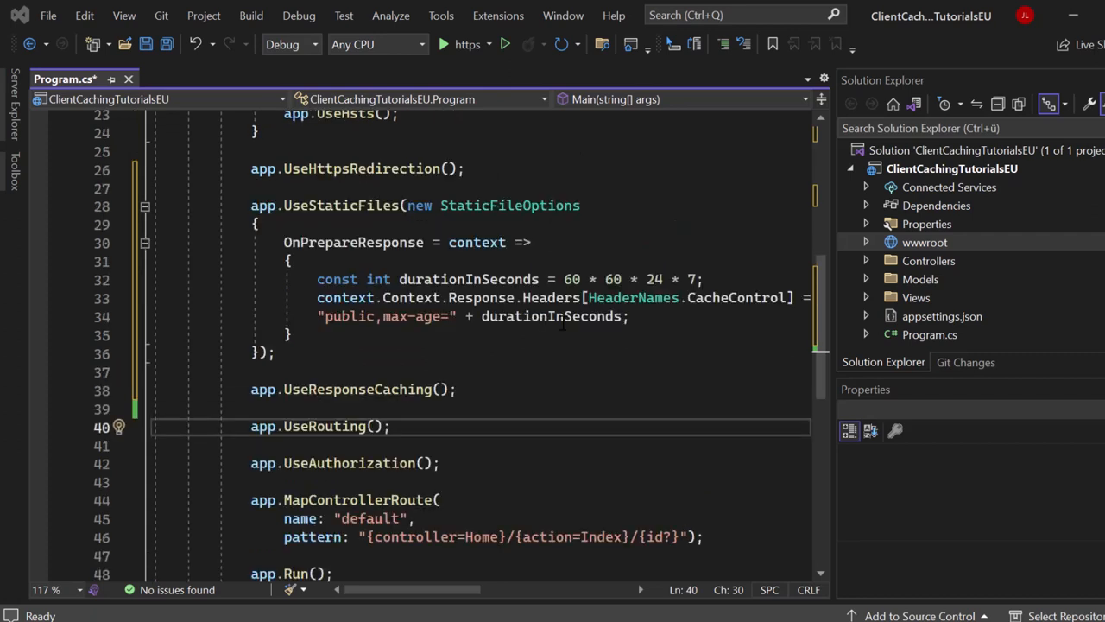
mouse_move(554, 342)
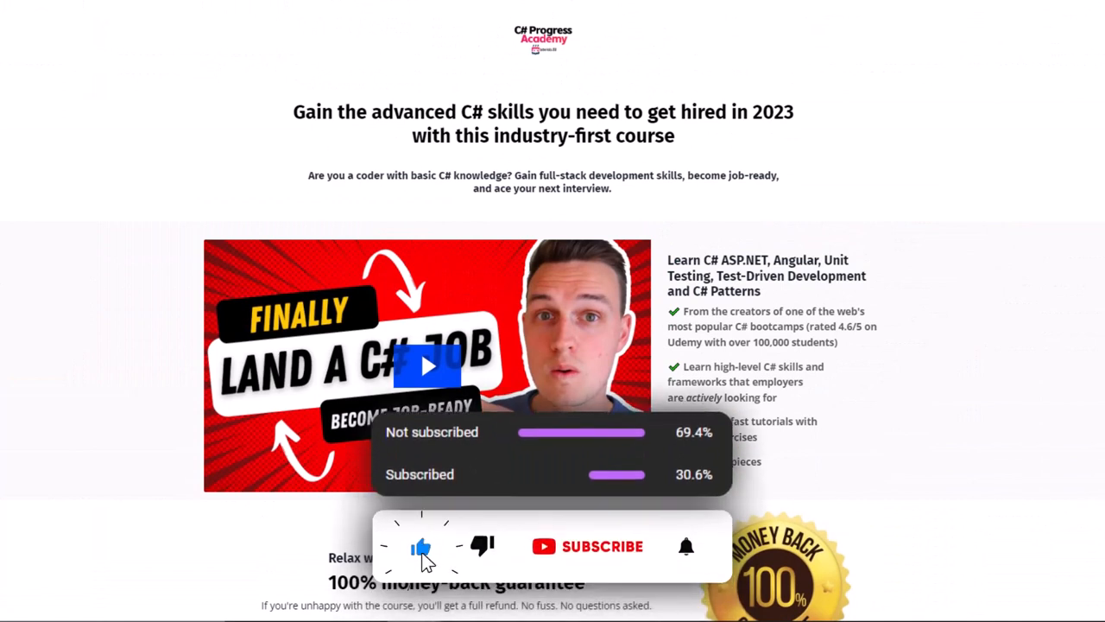
left_click(603, 545)
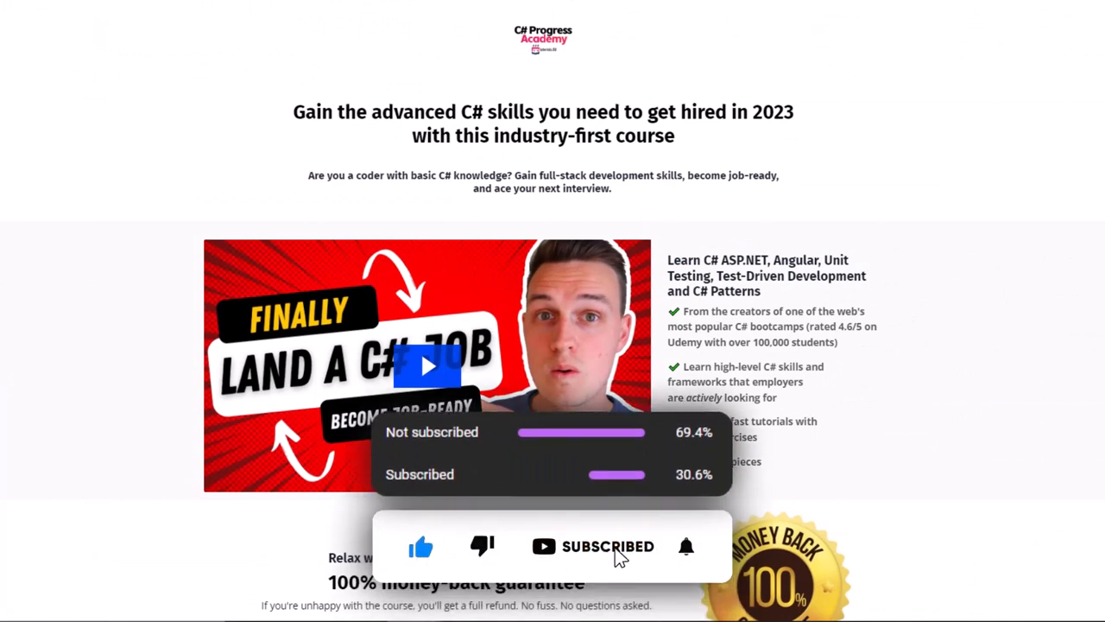
scroll("down", 3)
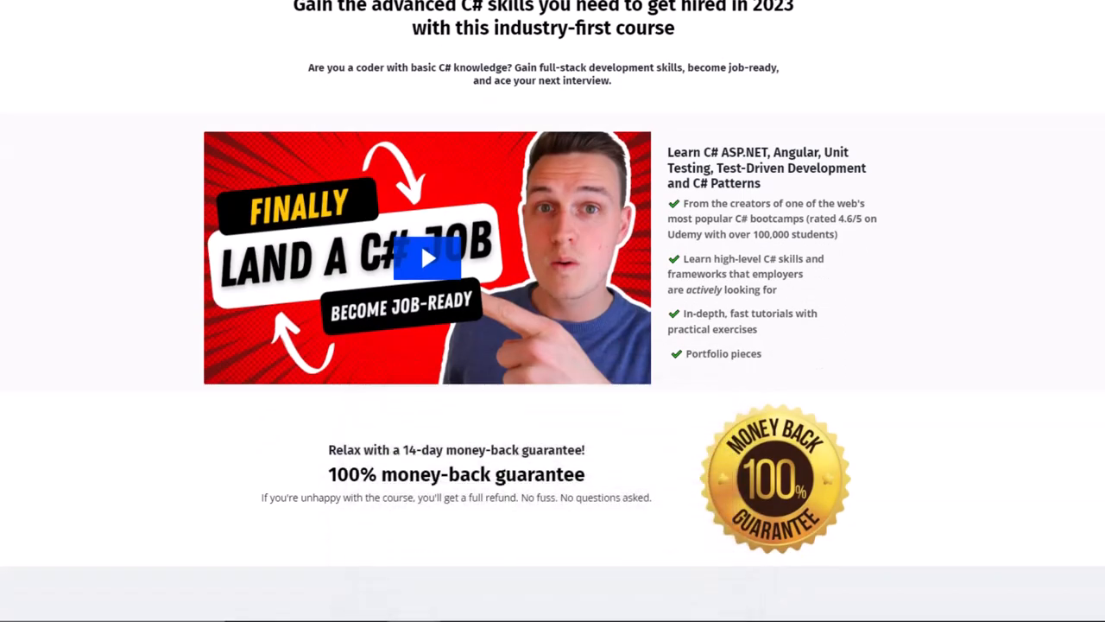
scroll("down", 3)
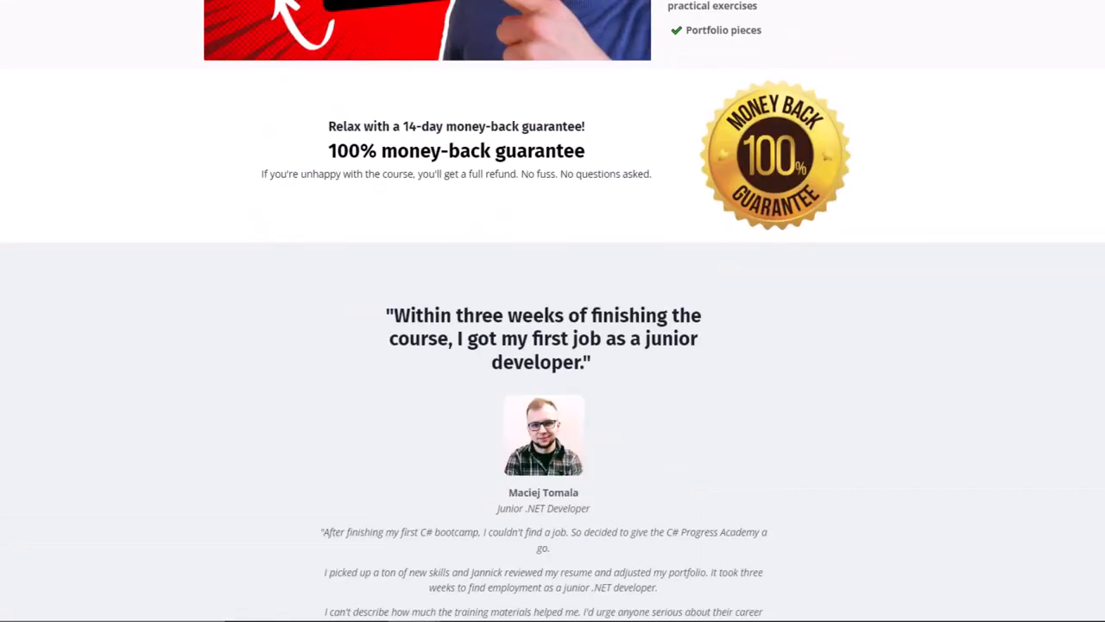